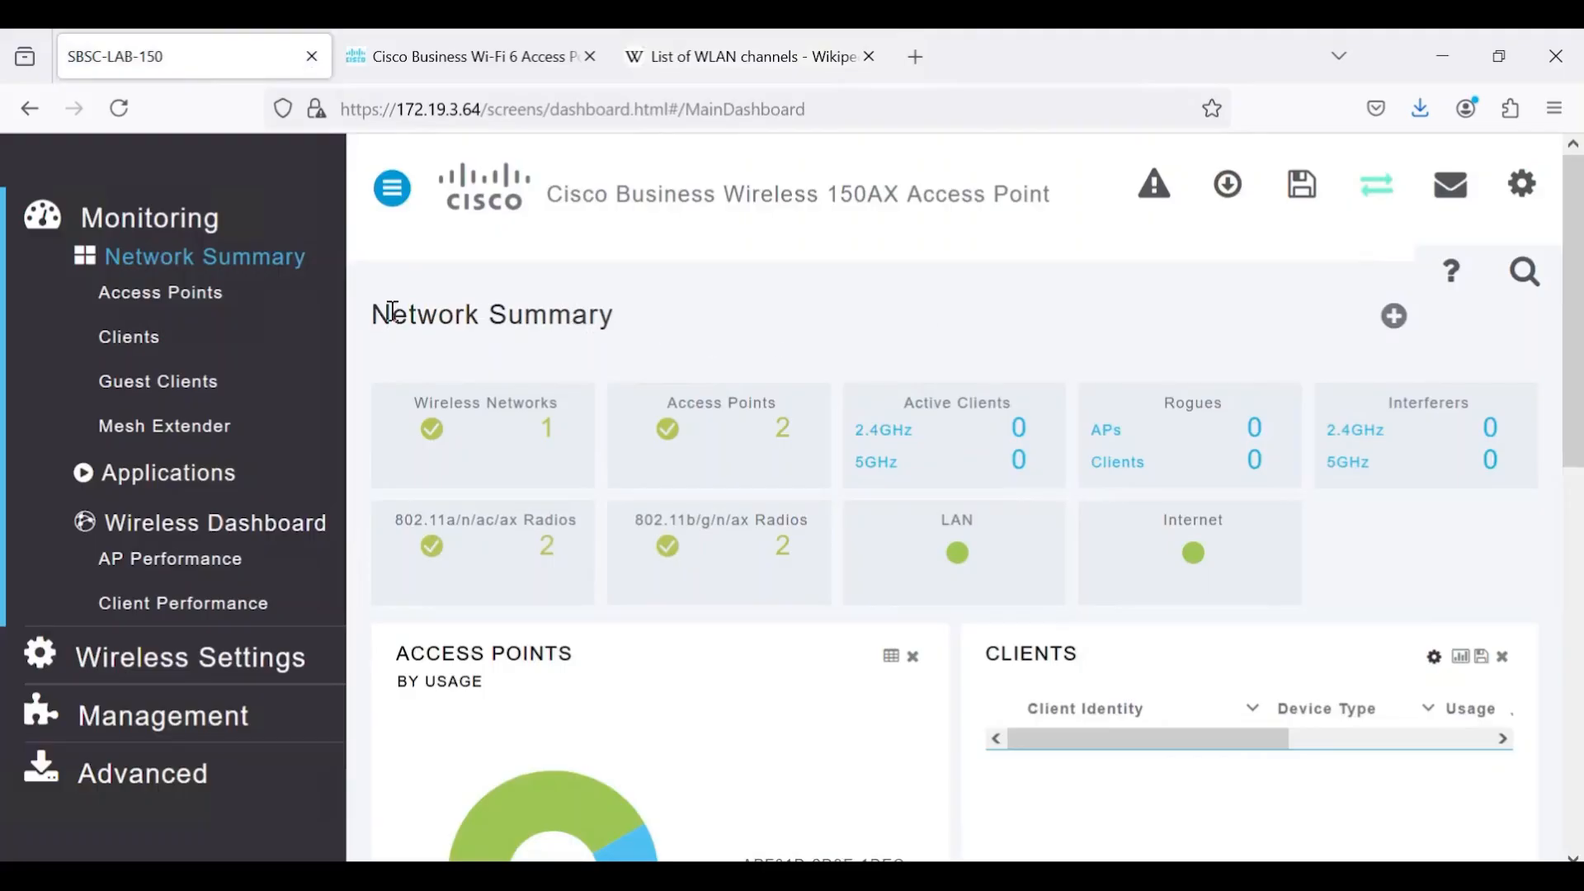
- Open the primary AP APF01D-2D9E-1DEC from the Monitoring access points list
{"action": "left_click", "coordinate": [160, 292]}
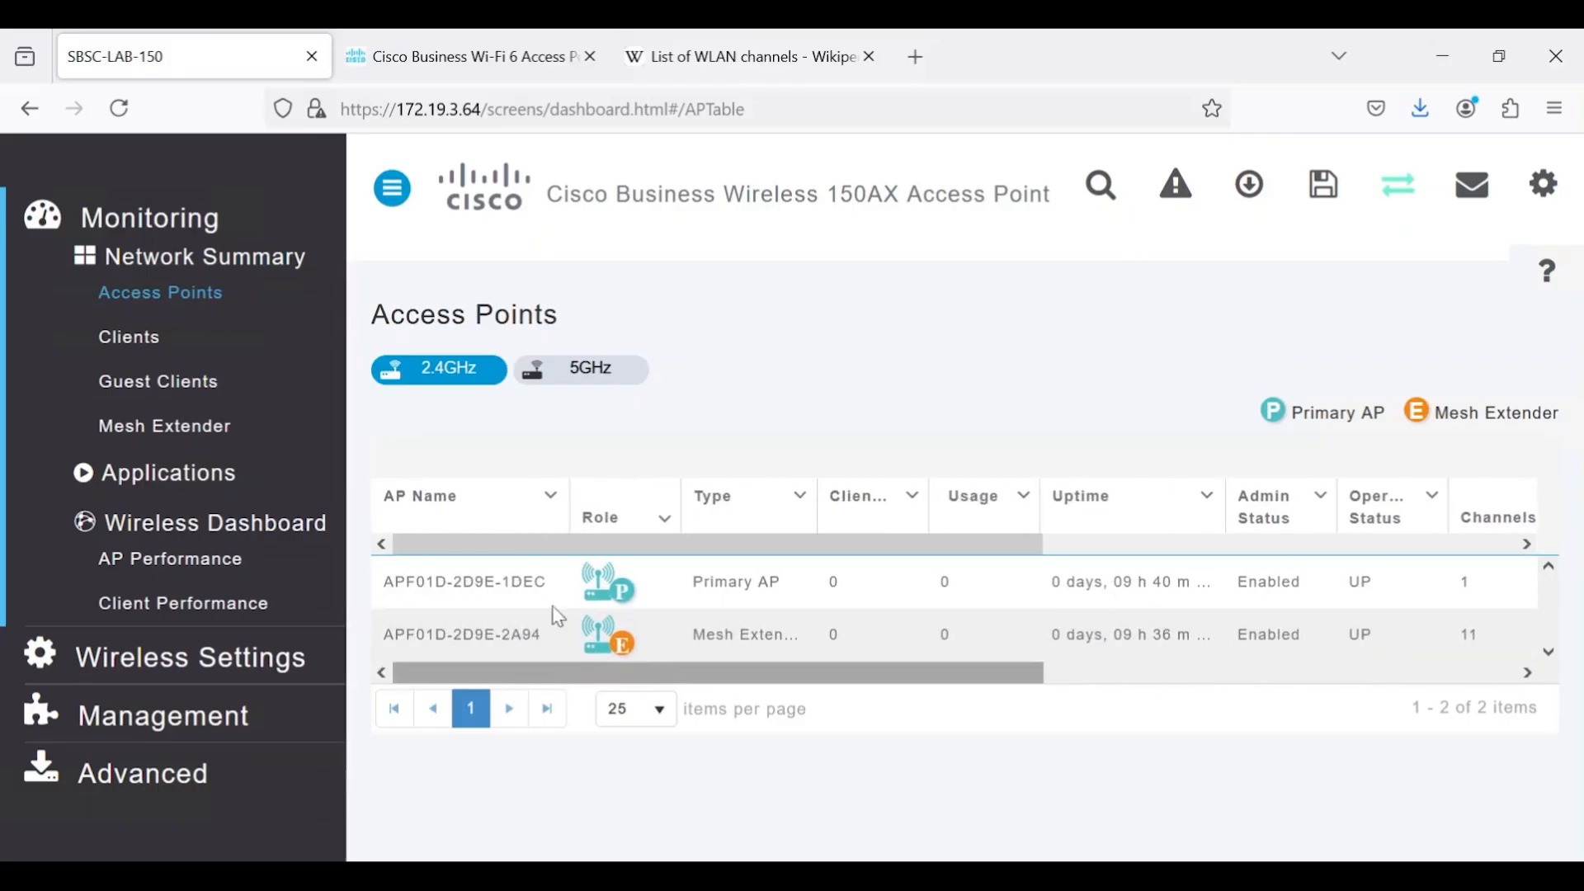
{"action": "left_click", "coordinate": [464, 581]}
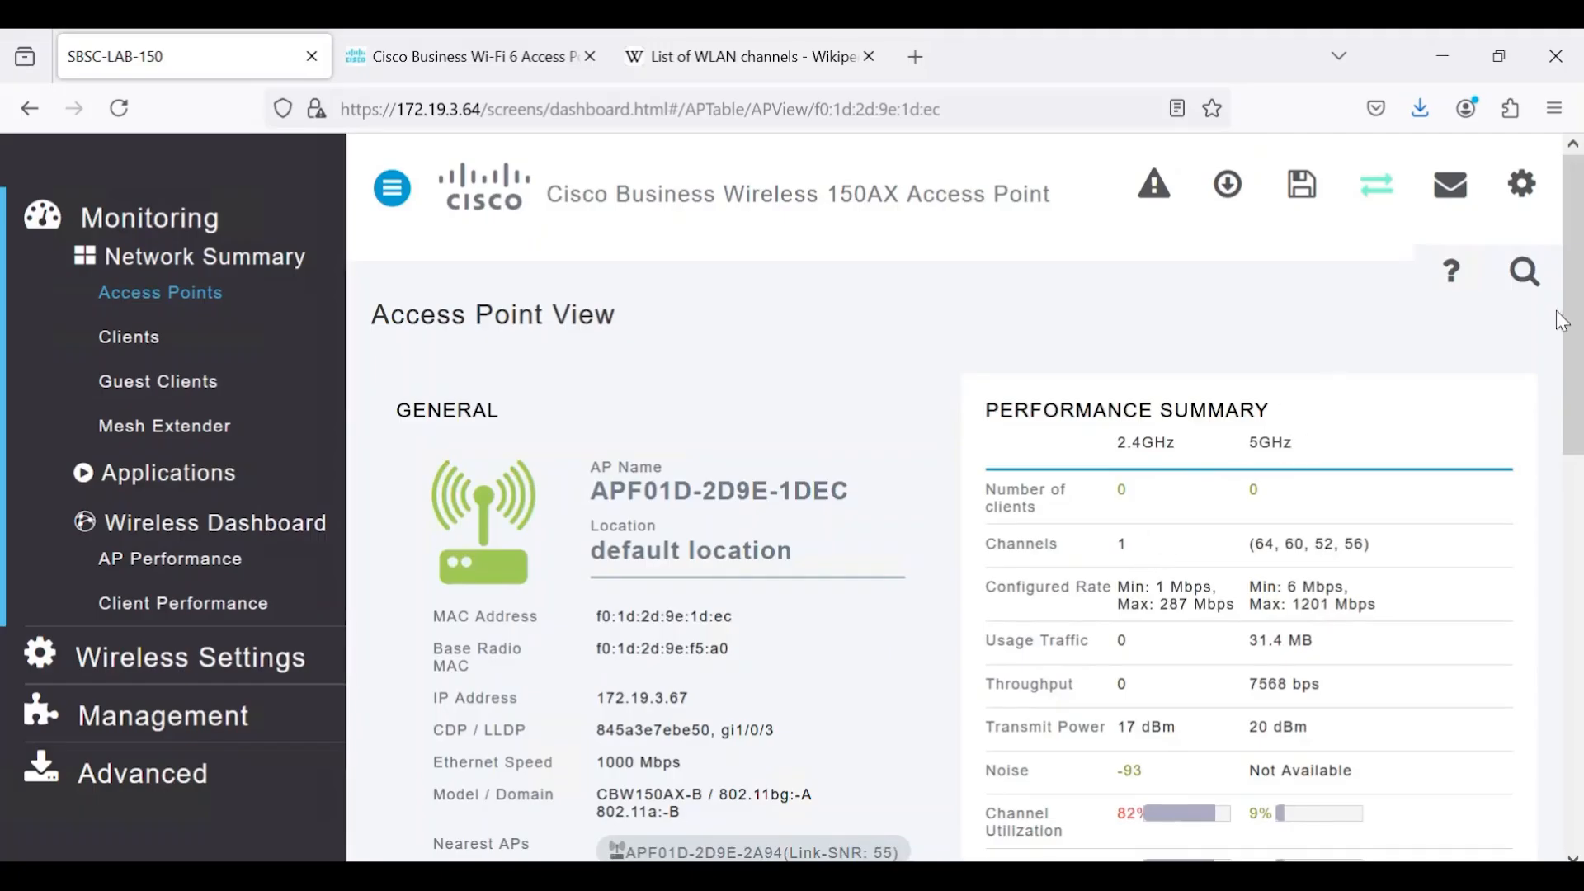
- Show the primary AP's 2.4 GHz RF Troubleshoot chart of neighbor and rogue APs by channel
{"action": "scroll", "scroll_direction": "down", "scroll_amount": 3}
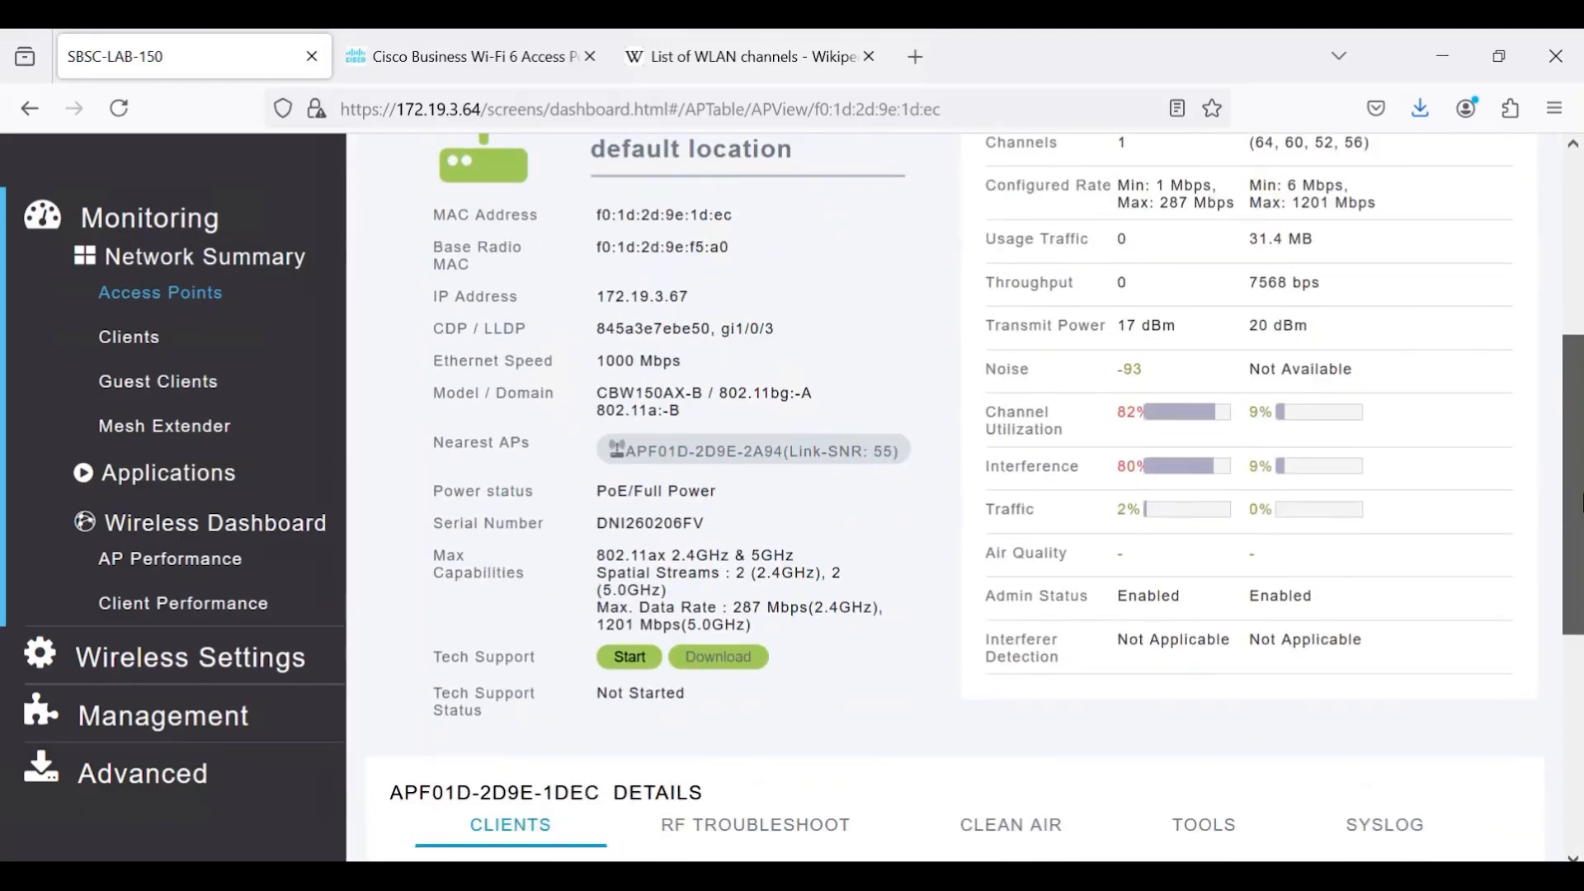
{"action": "scroll", "scroll_direction": "down", "scroll_amount": 3}
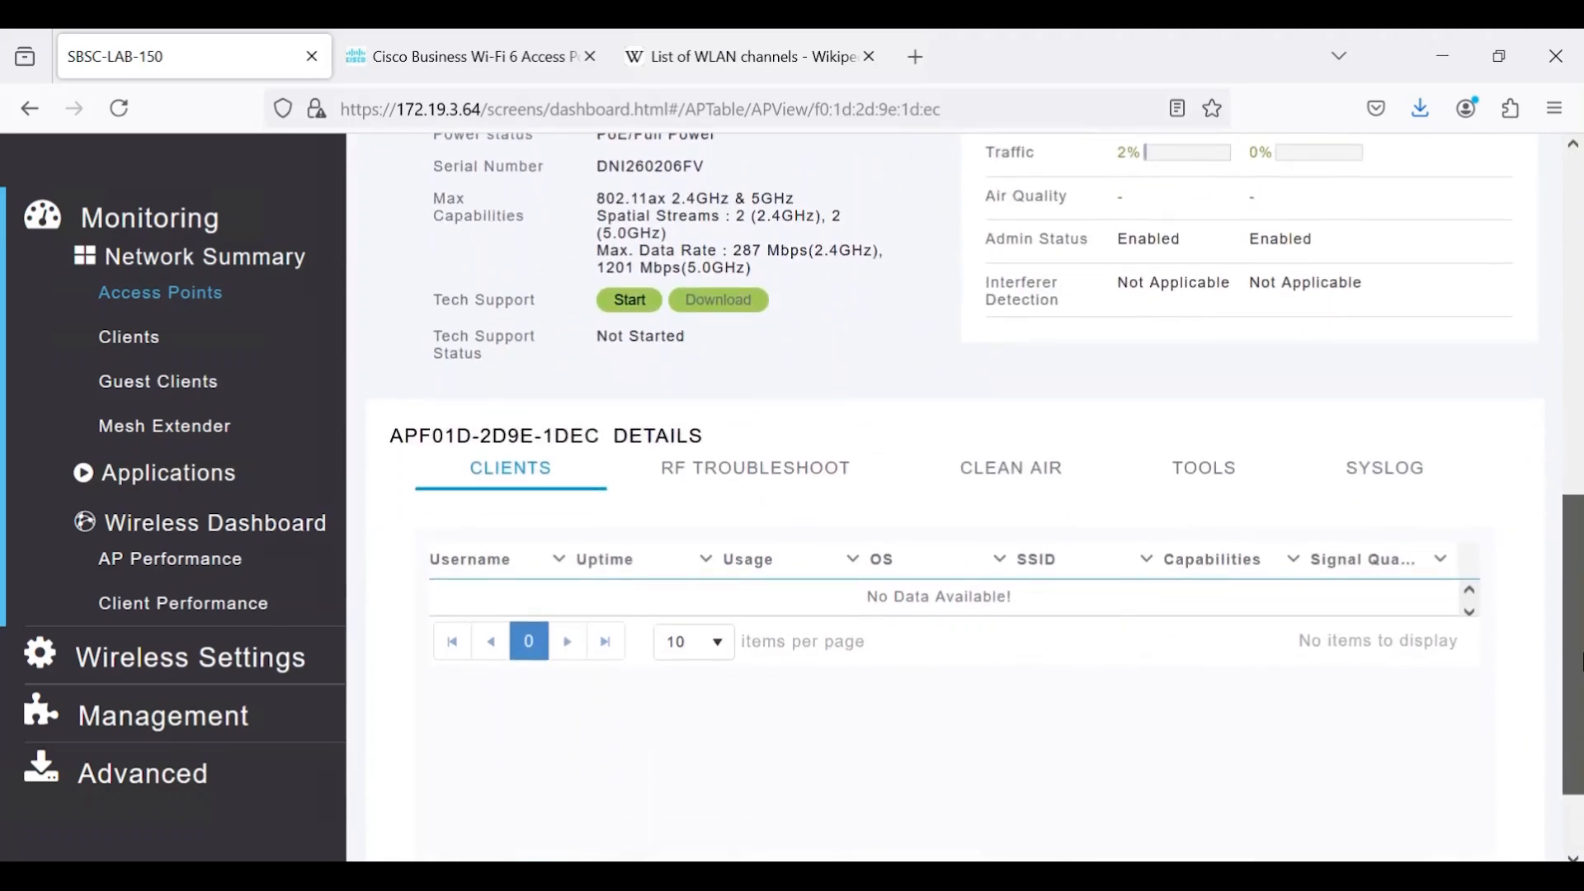
{"action": "mouse_move", "coordinate": [754, 478]}
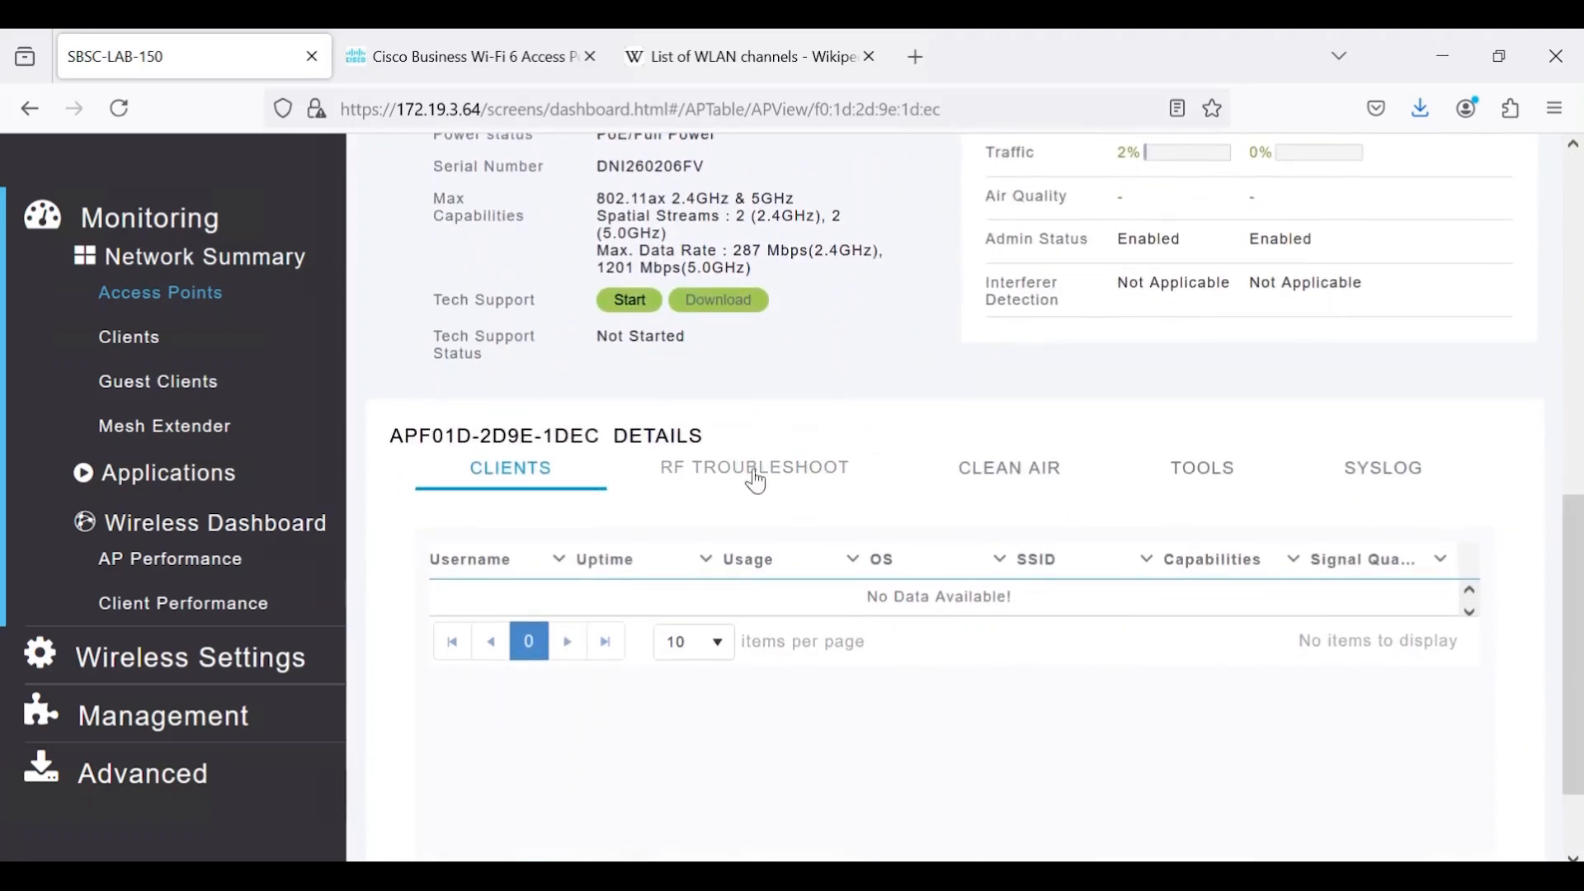
{"action": "left_click", "coordinate": [753, 467]}
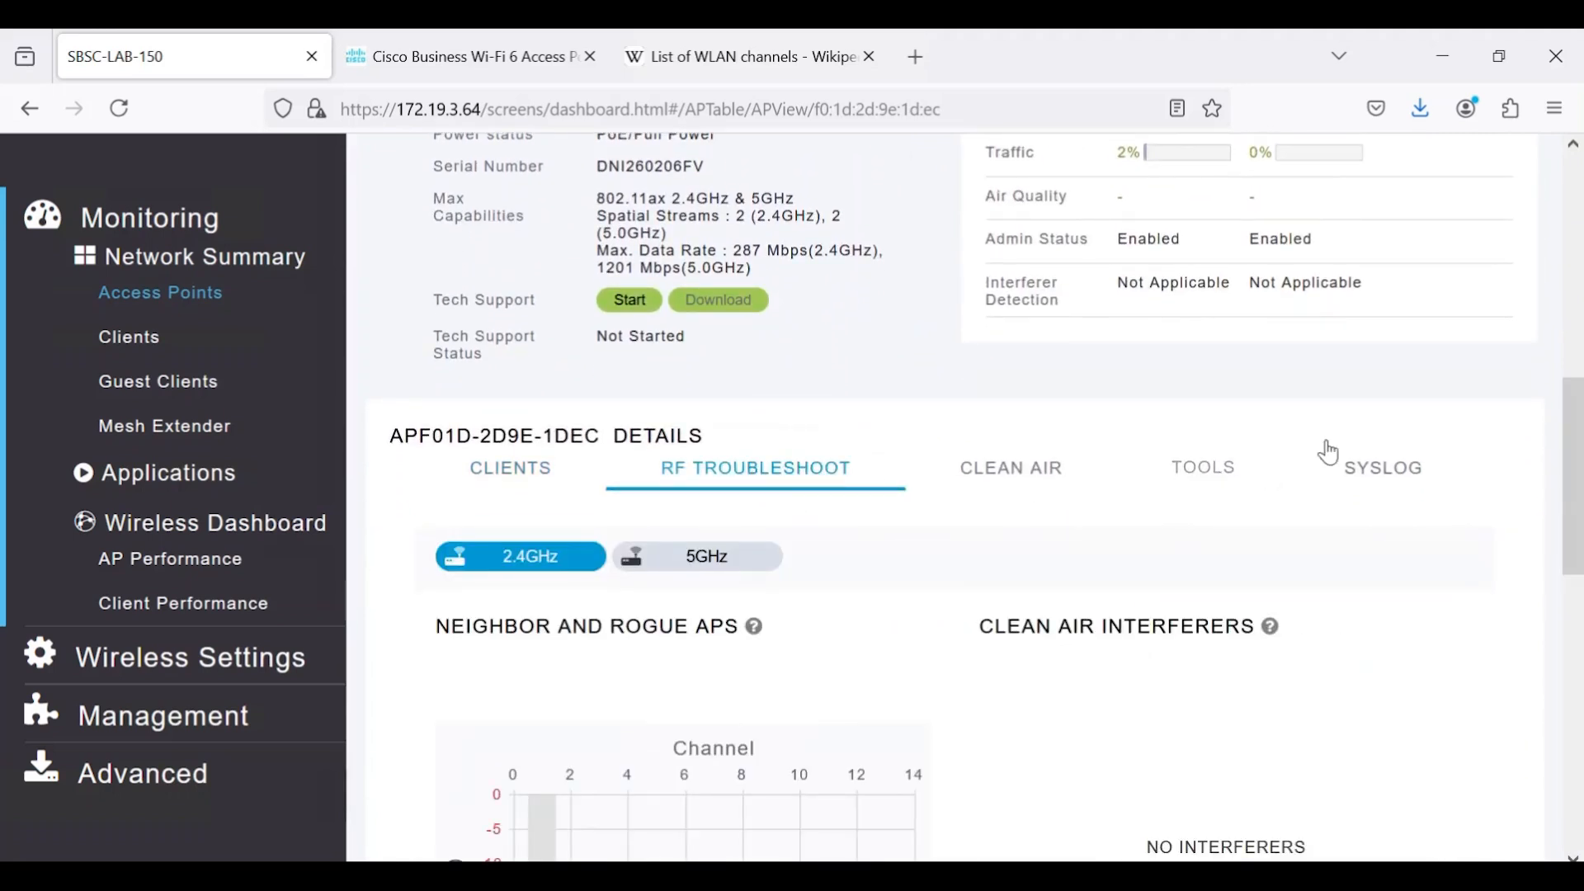
{"action": "scroll", "scroll_direction": "down", "scroll_amount": 3}
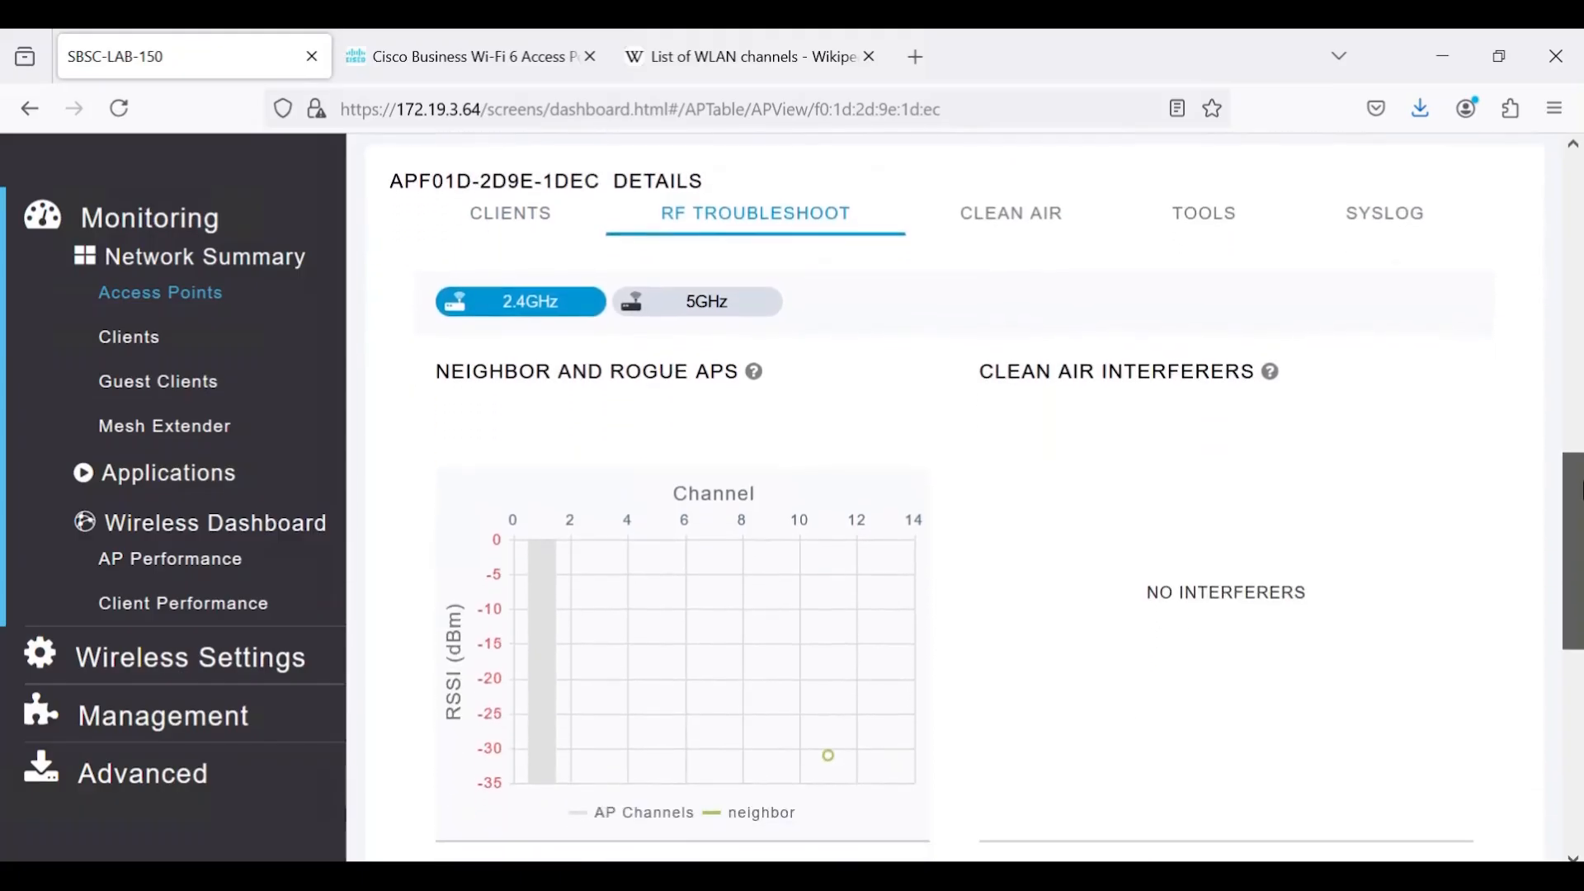
{"action": "scroll", "scroll_direction": "down", "scroll_amount": 3}
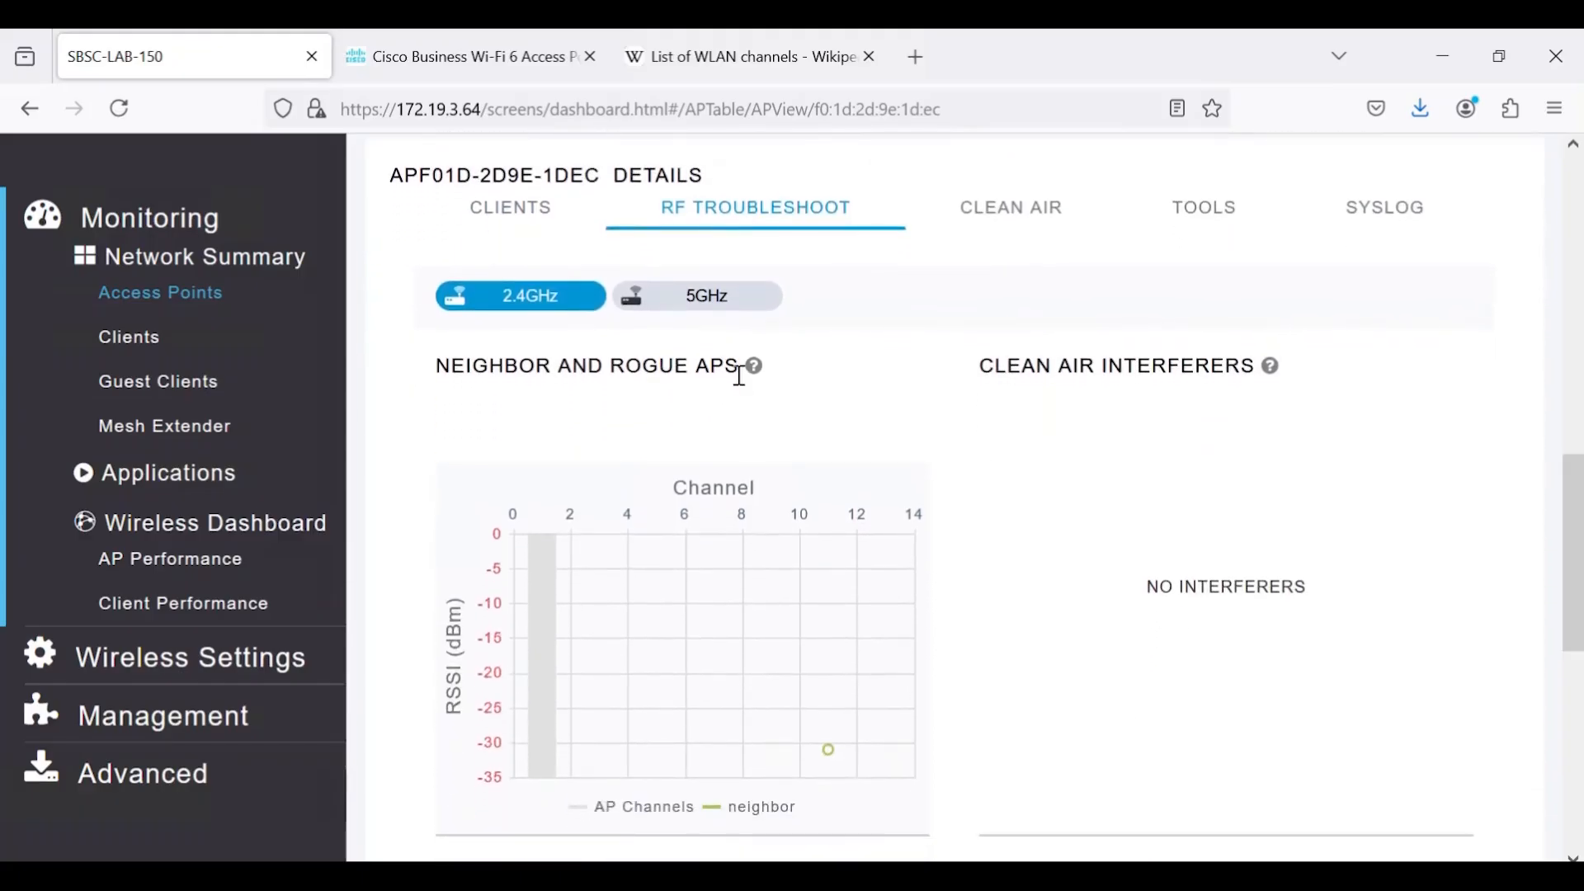
{"action": "mouse_move", "coordinate": [754, 379]}
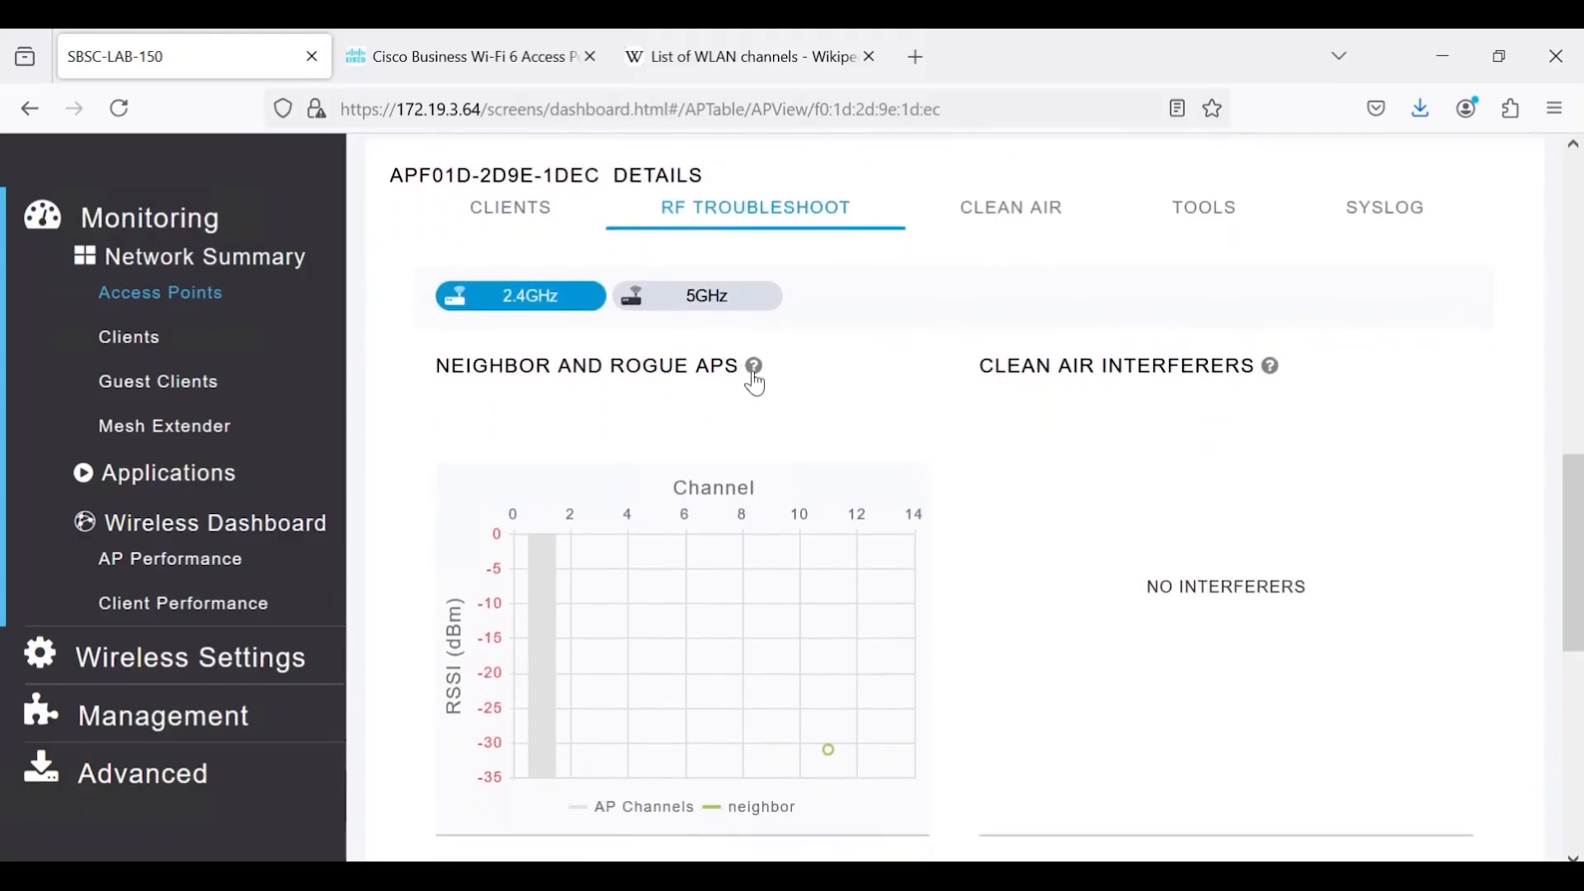
{"action": "mouse_move", "coordinate": [754, 366]}
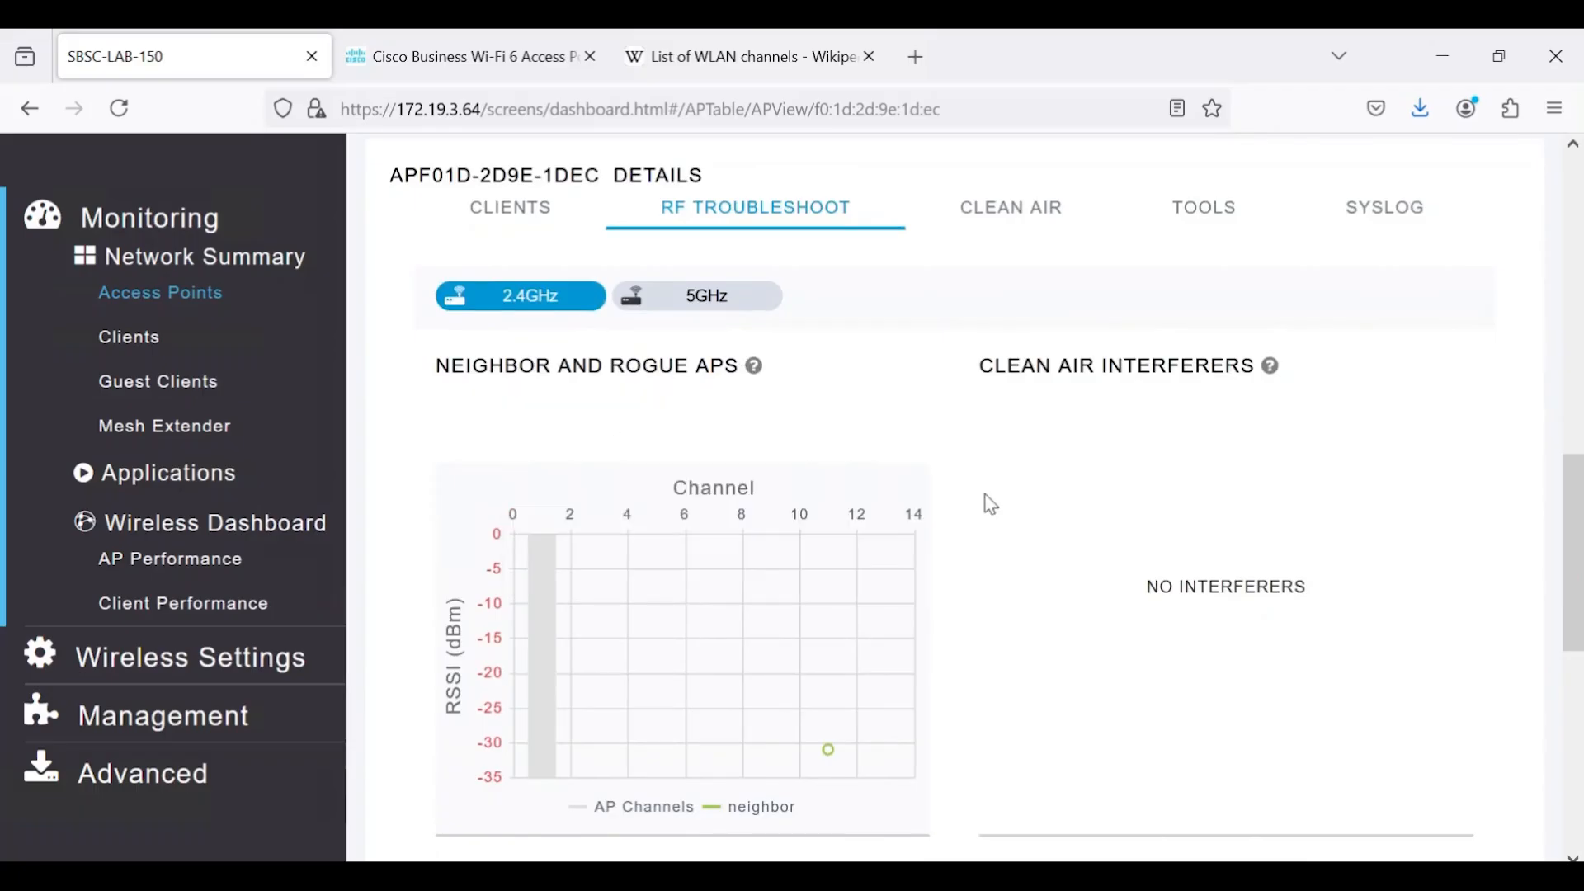
{"action": "mouse_move", "coordinate": [827, 753]}
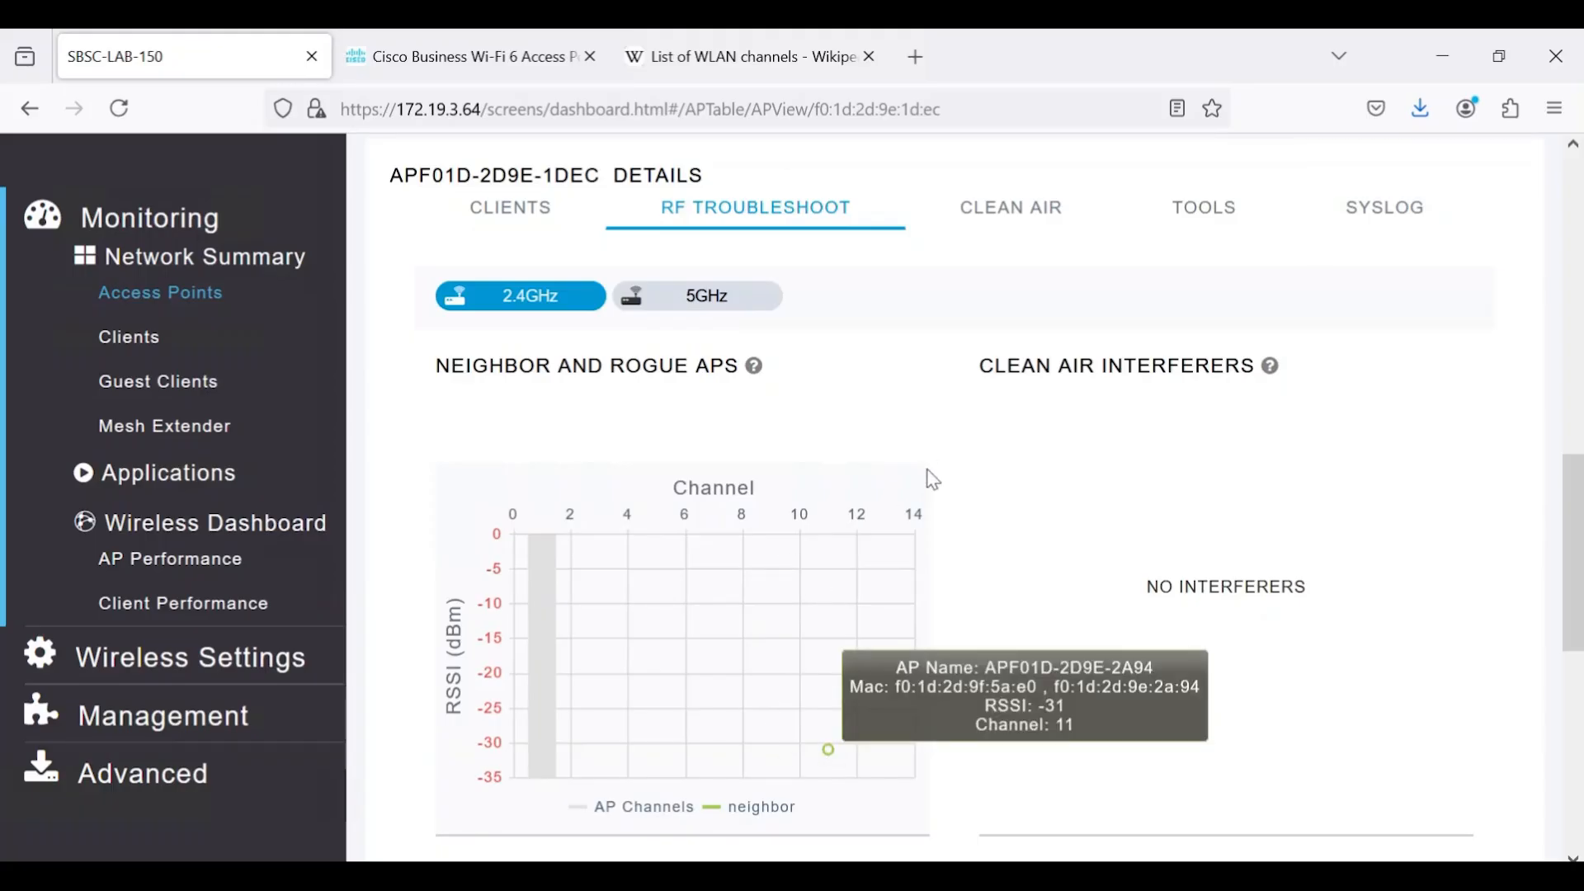
{"action": "mouse_move", "coordinate": [1197, 393]}
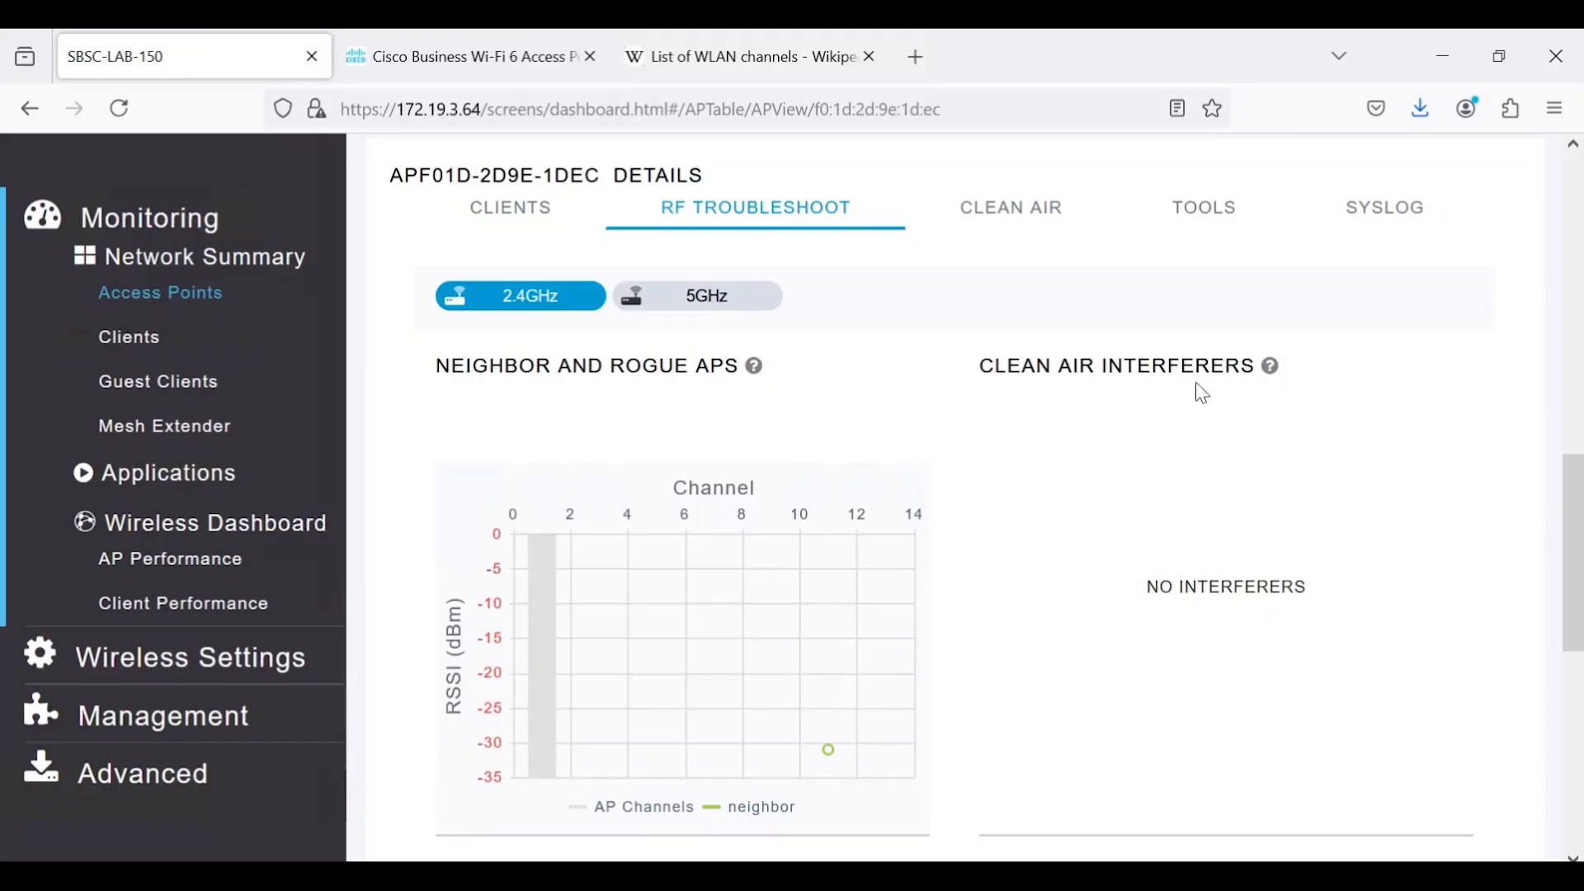
{"action": "mouse_move", "coordinate": [1267, 366]}
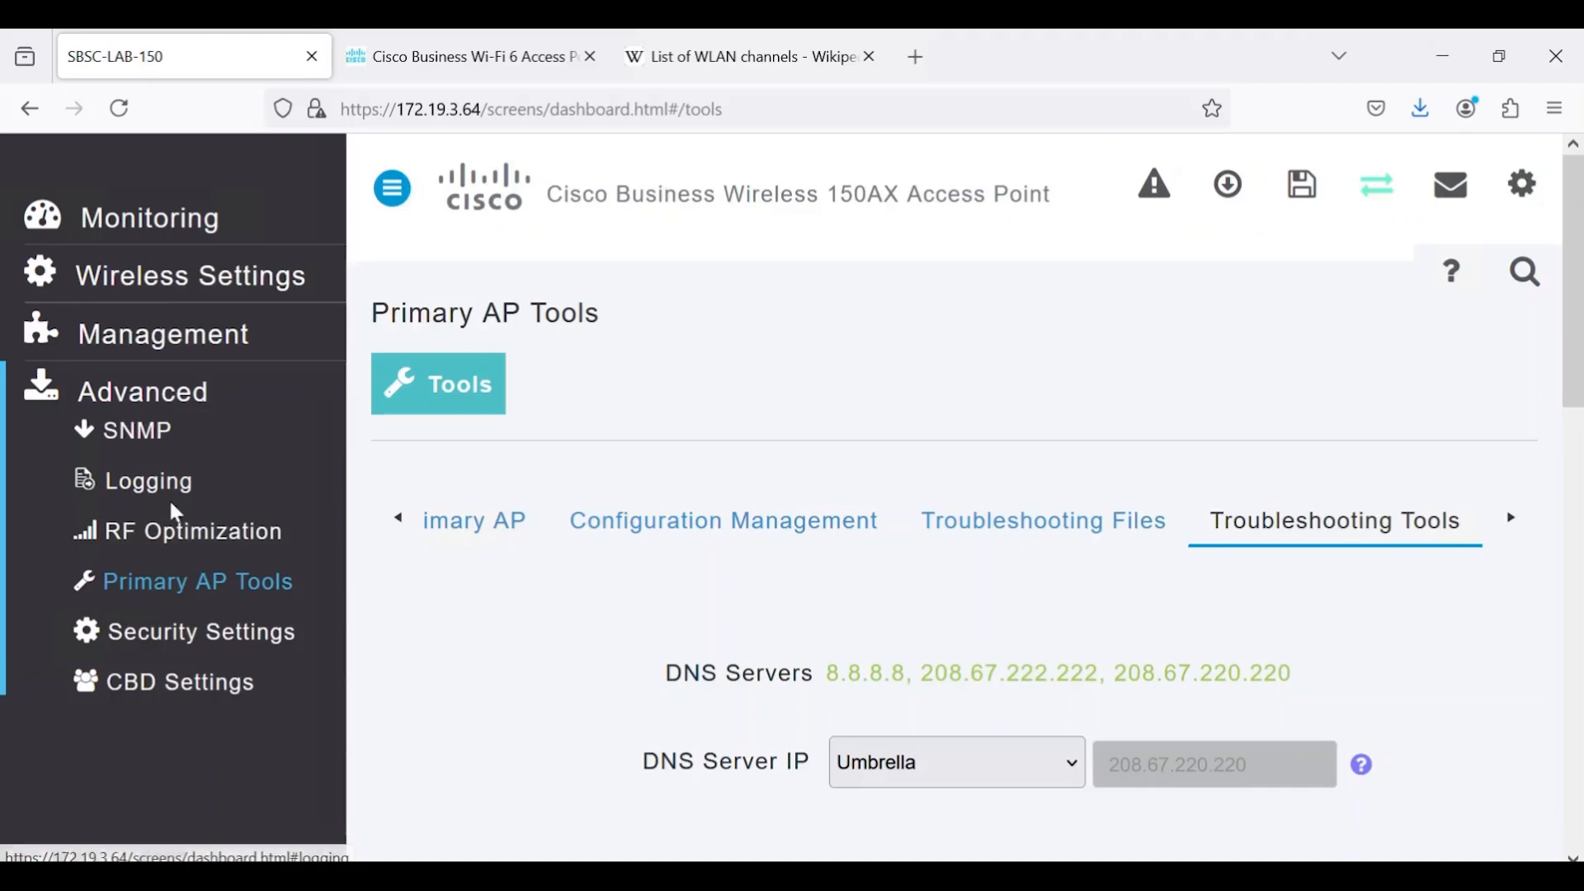
- Go to Advanced > RF Optimization, enable expert view and reveal the Advanced RF Parameters
{"action": "left_click", "coordinate": [191, 529]}
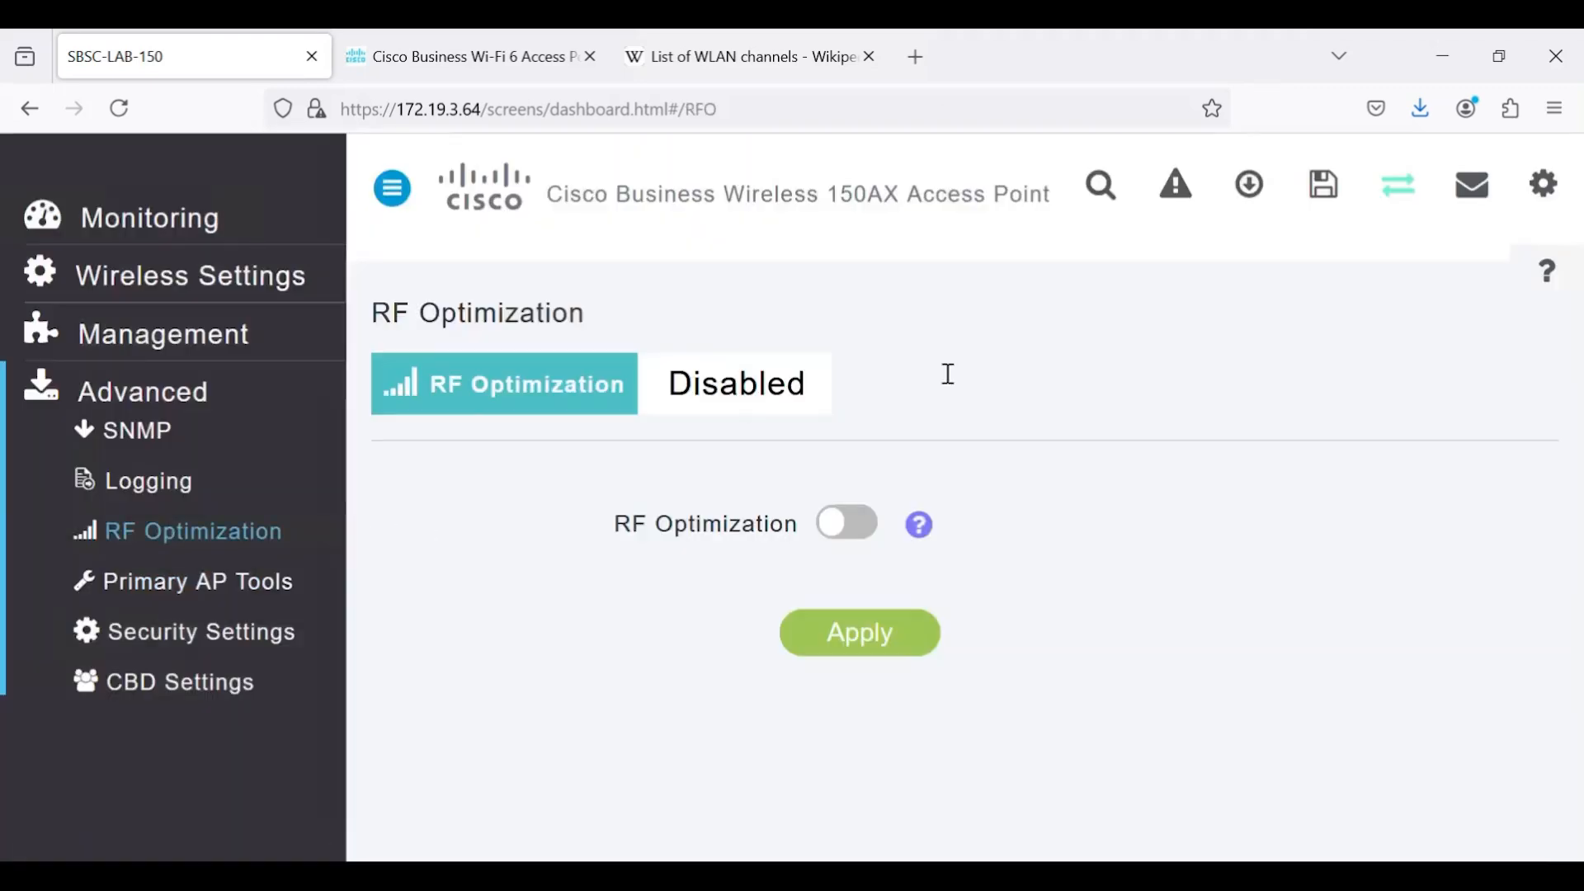
{"action": "mouse_move", "coordinate": [1397, 186]}
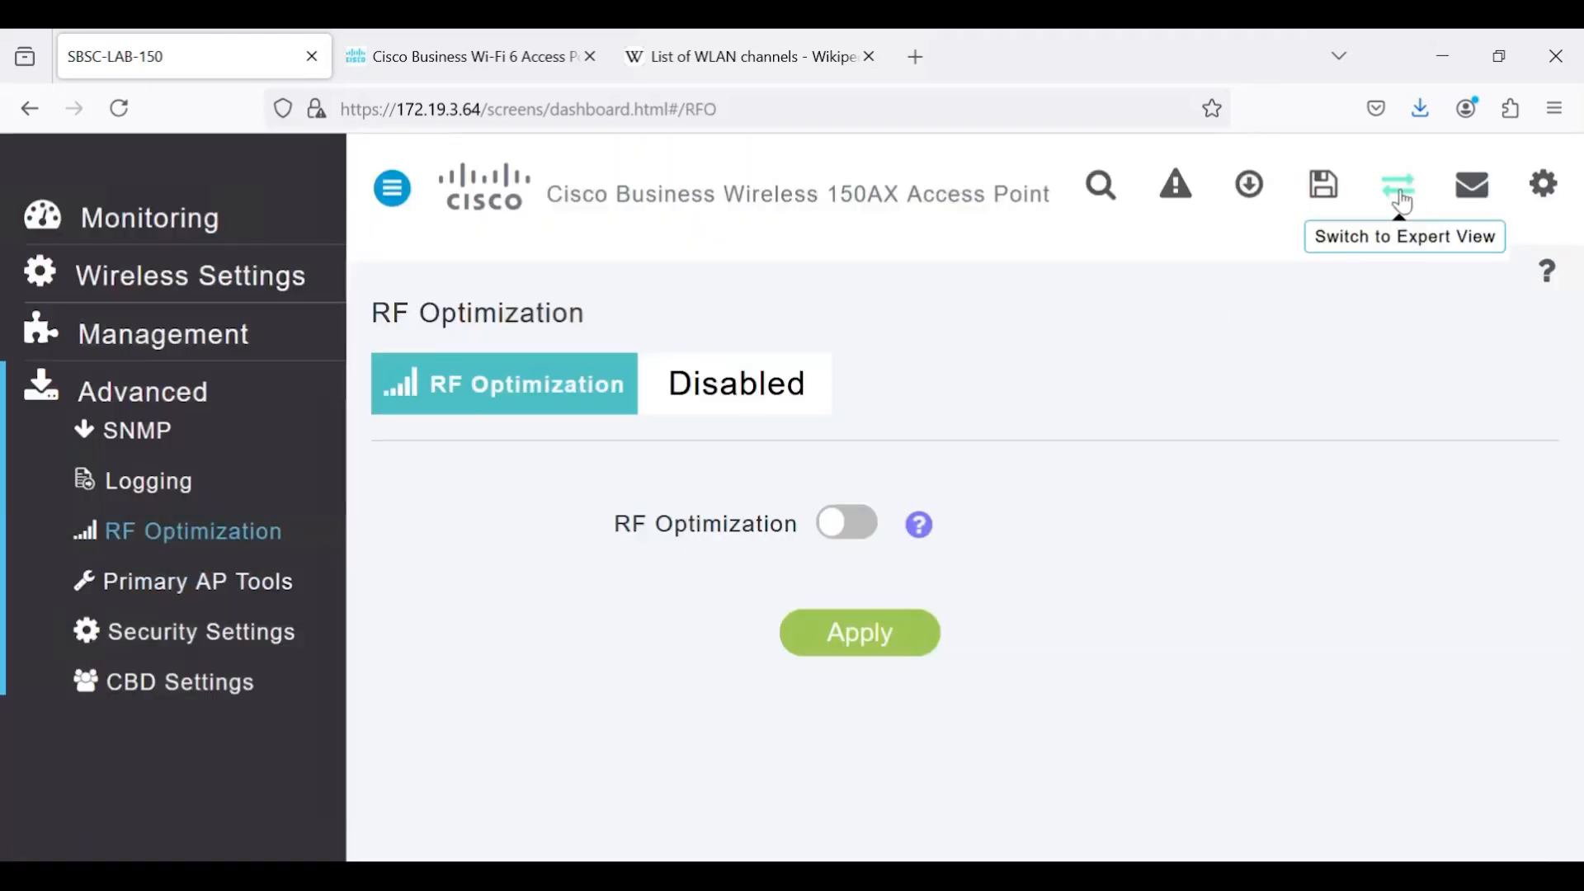
{"action": "left_click", "coordinate": [1397, 185]}
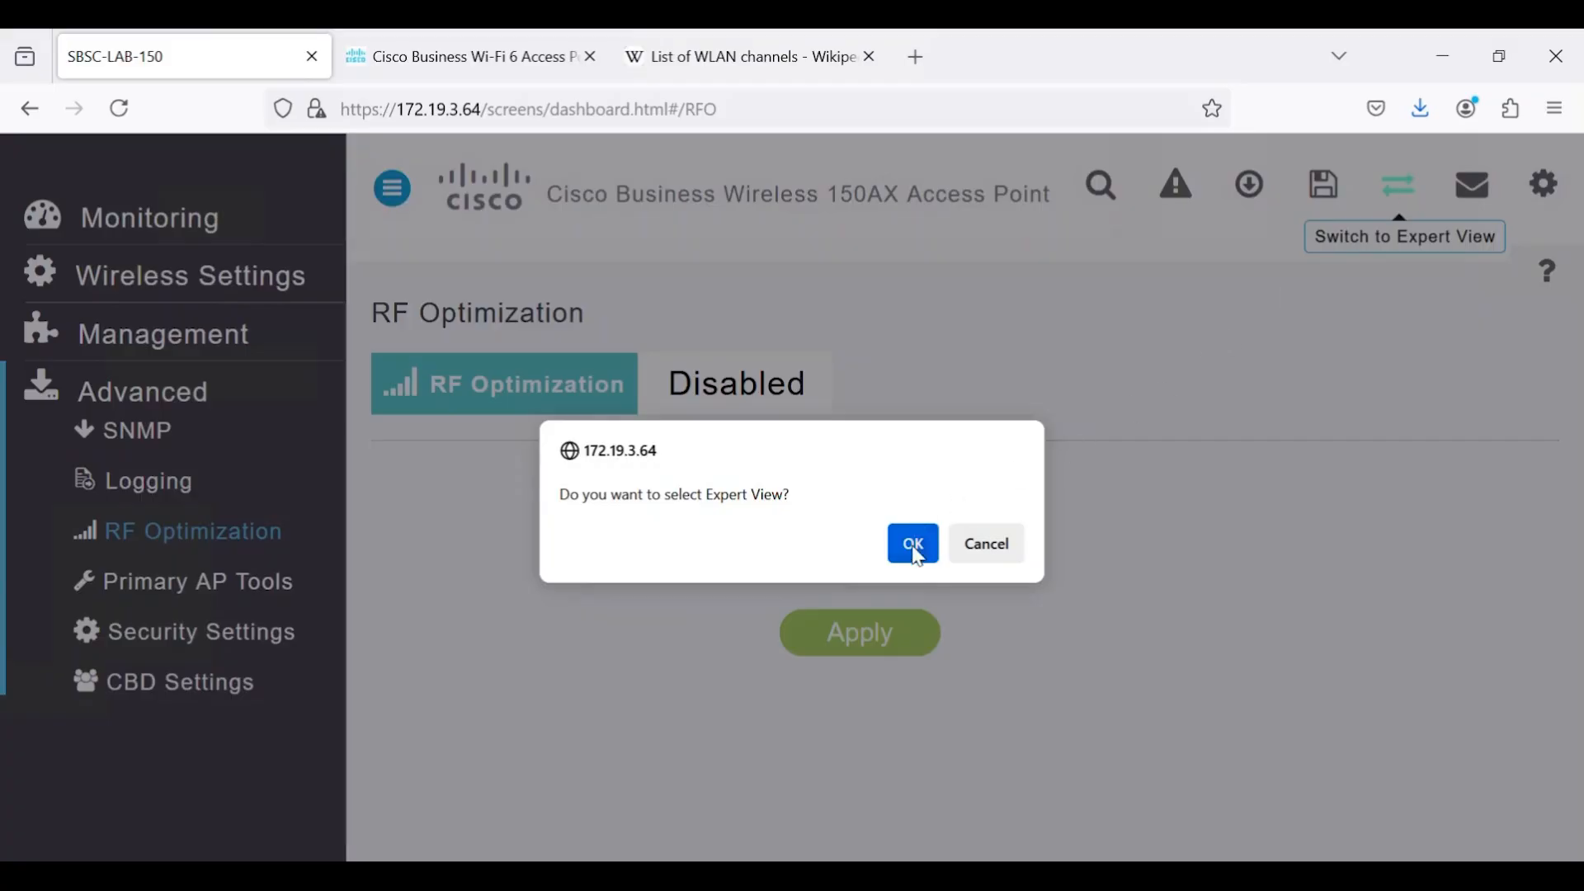
{"action": "left_click", "coordinate": [911, 542]}
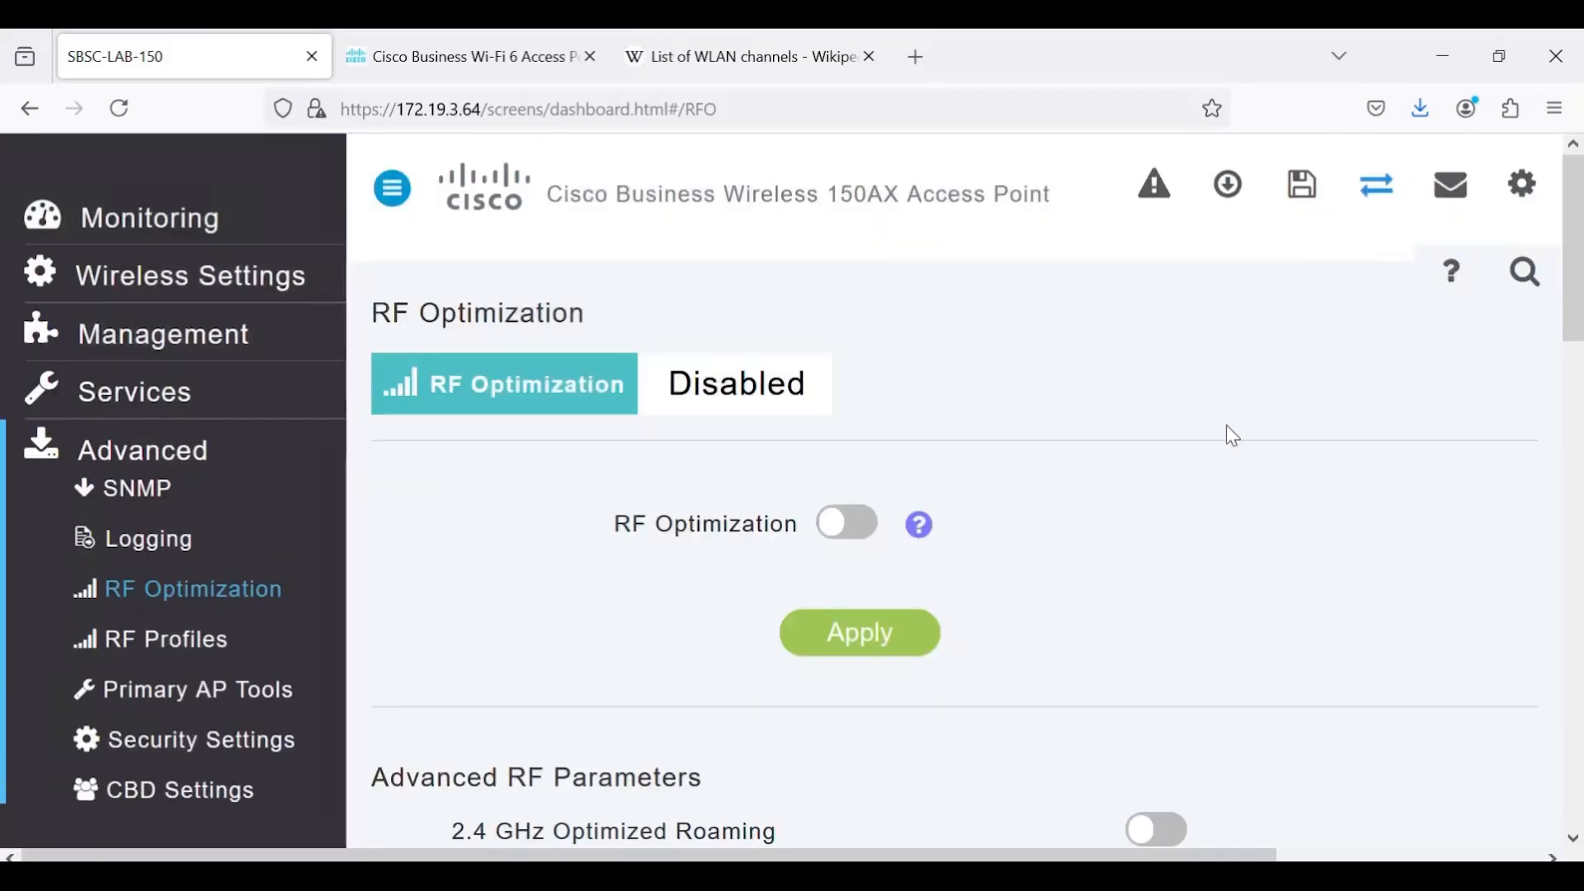
{"action": "scroll", "scroll_direction": "down", "scroll_amount": 3}
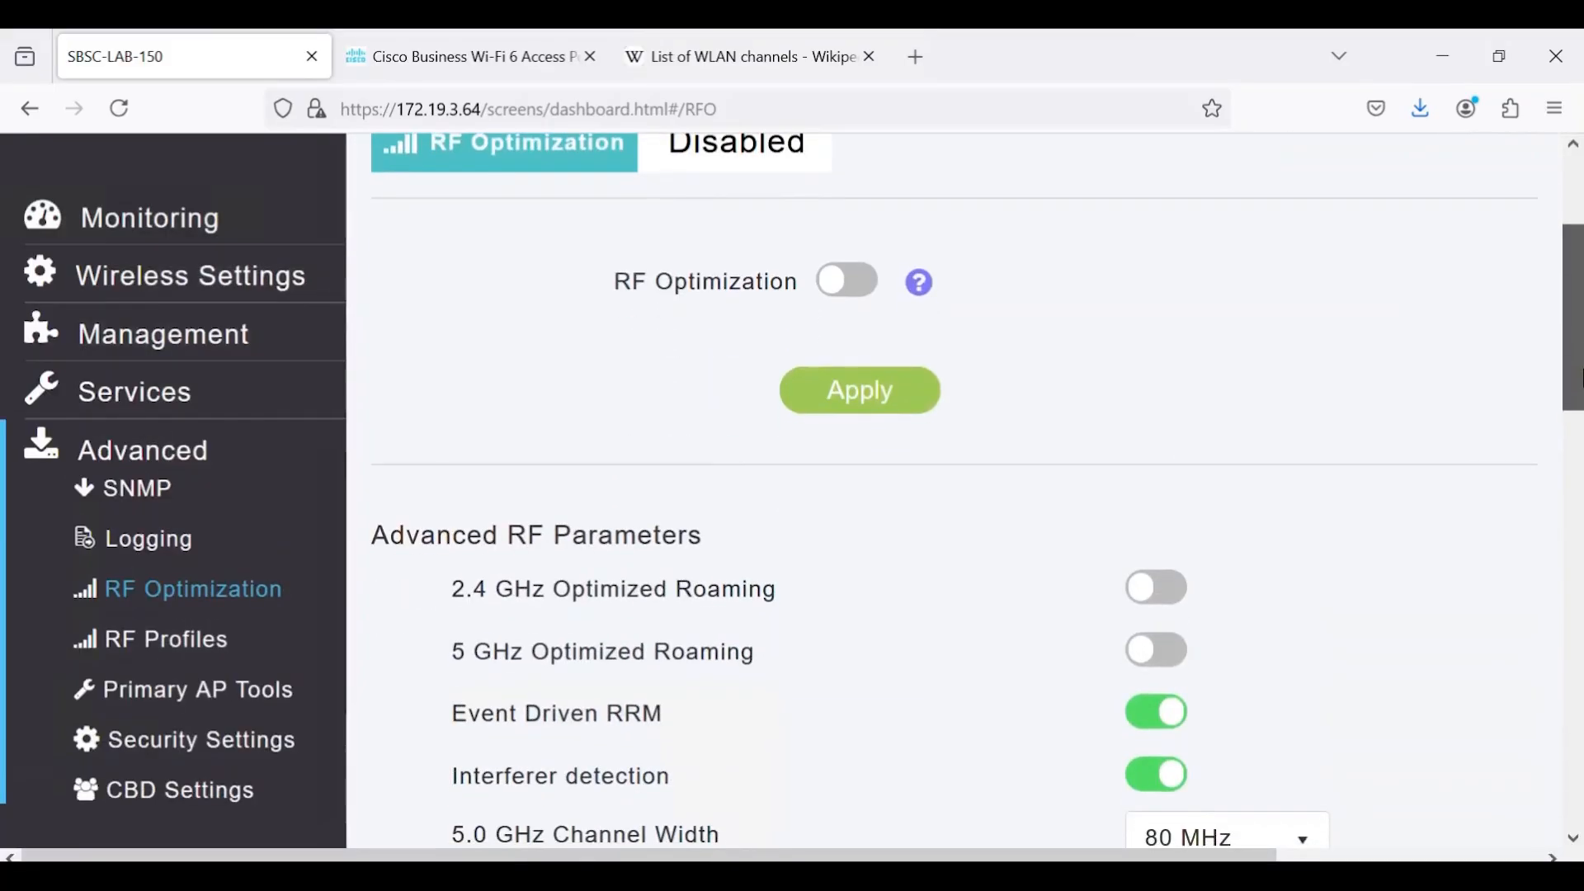
{"action": "scroll", "scroll_direction": "down", "scroll_amount": 3}
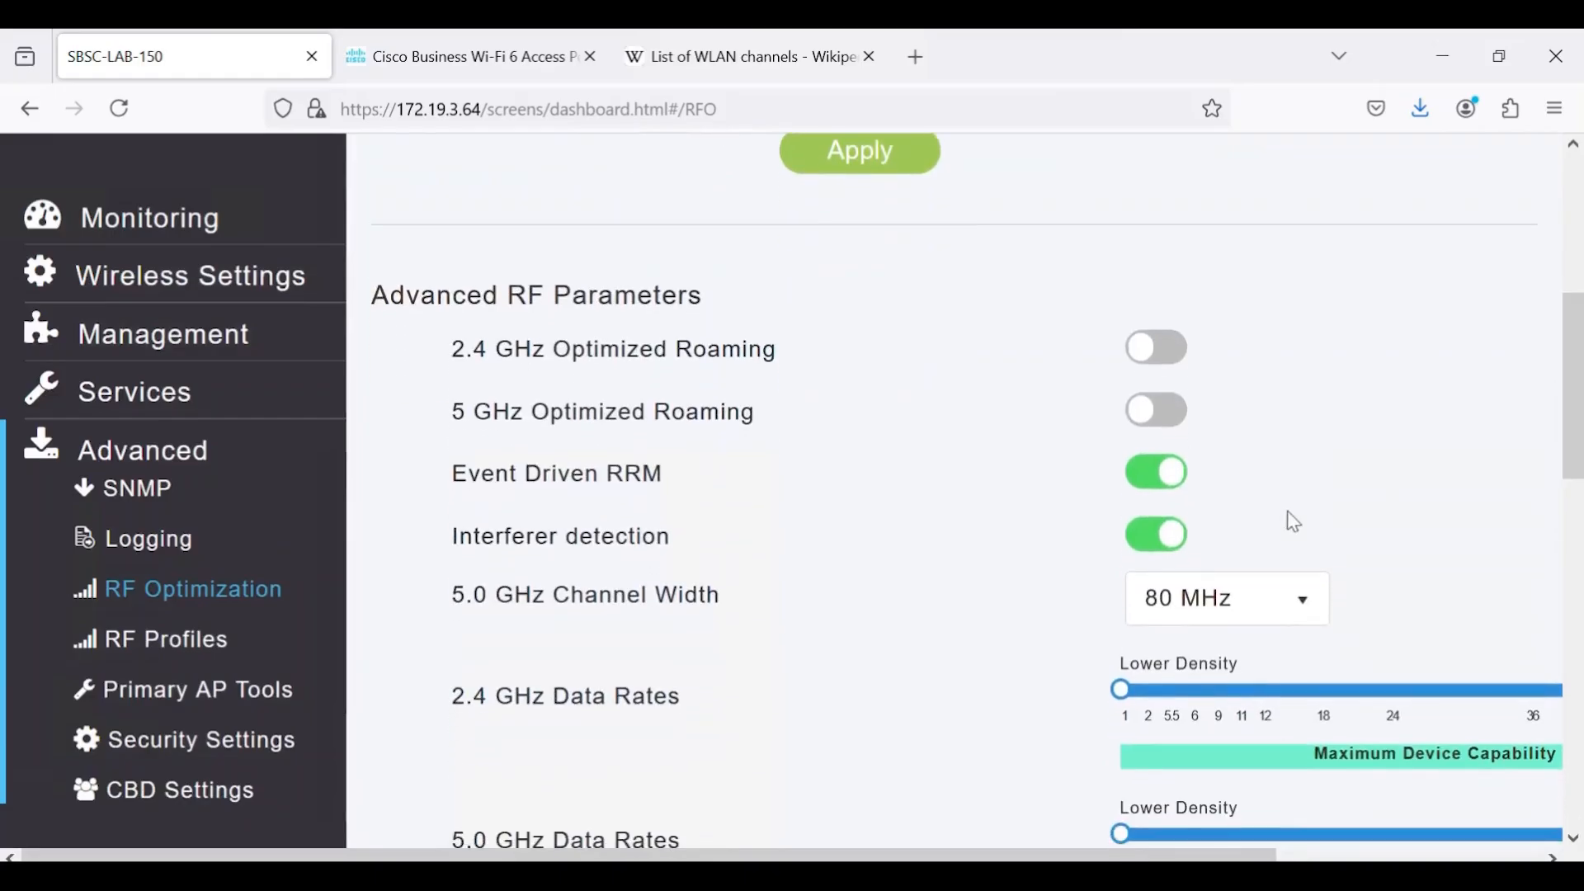
{"action": "mouse_move", "coordinate": [1140, 564]}
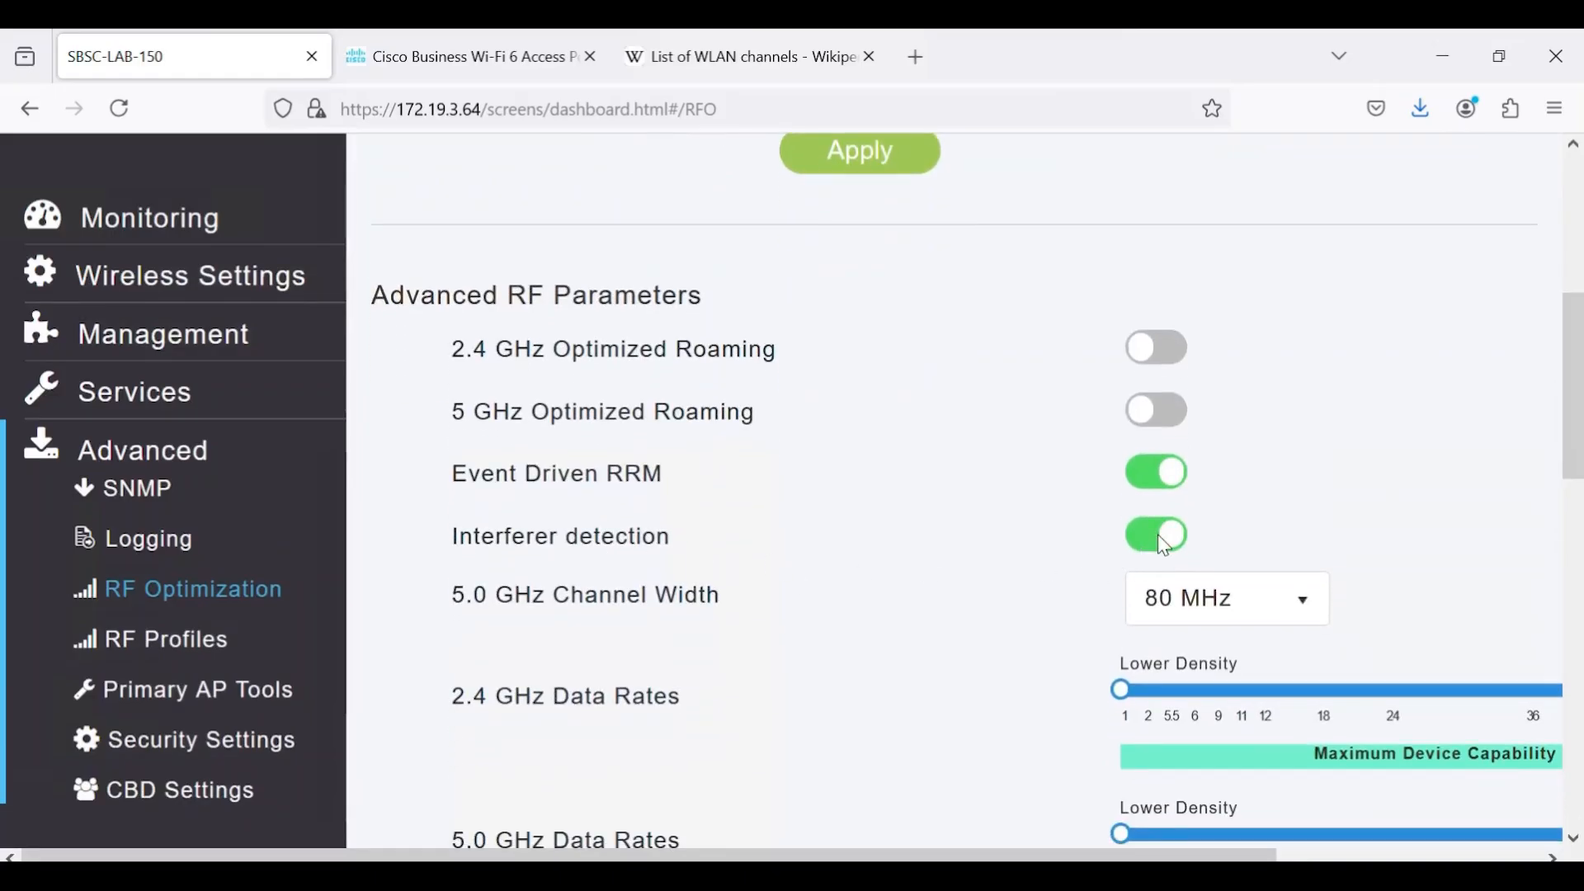
{"action": "mouse_move", "coordinate": [1175, 546]}
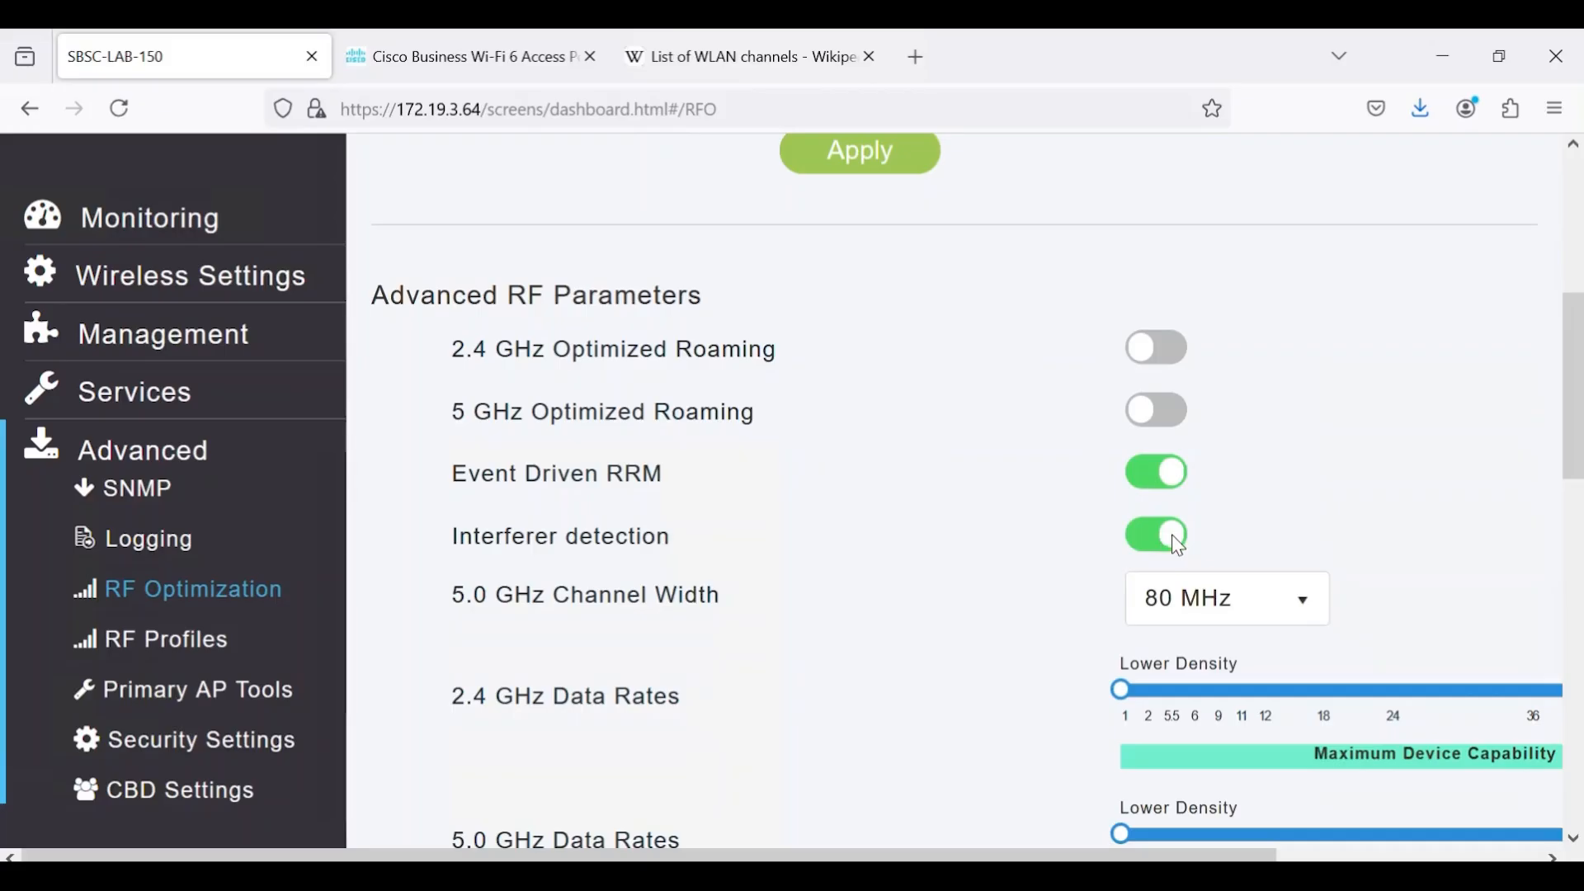
{"action": "mouse_move", "coordinate": [1050, 559]}
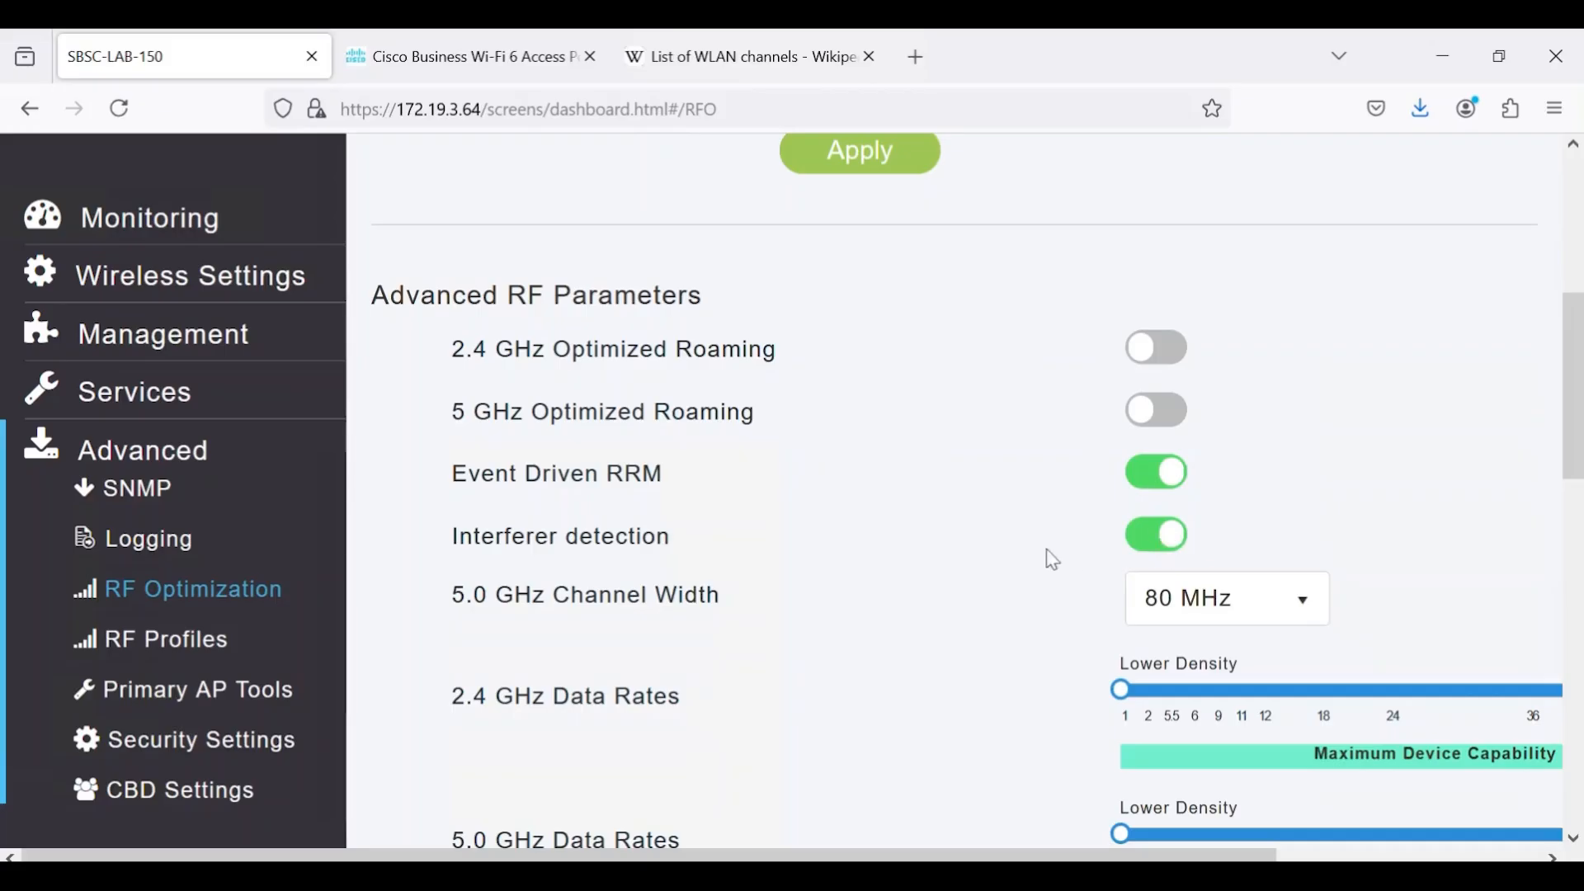
{"action": "mouse_move", "coordinate": [757, 551]}
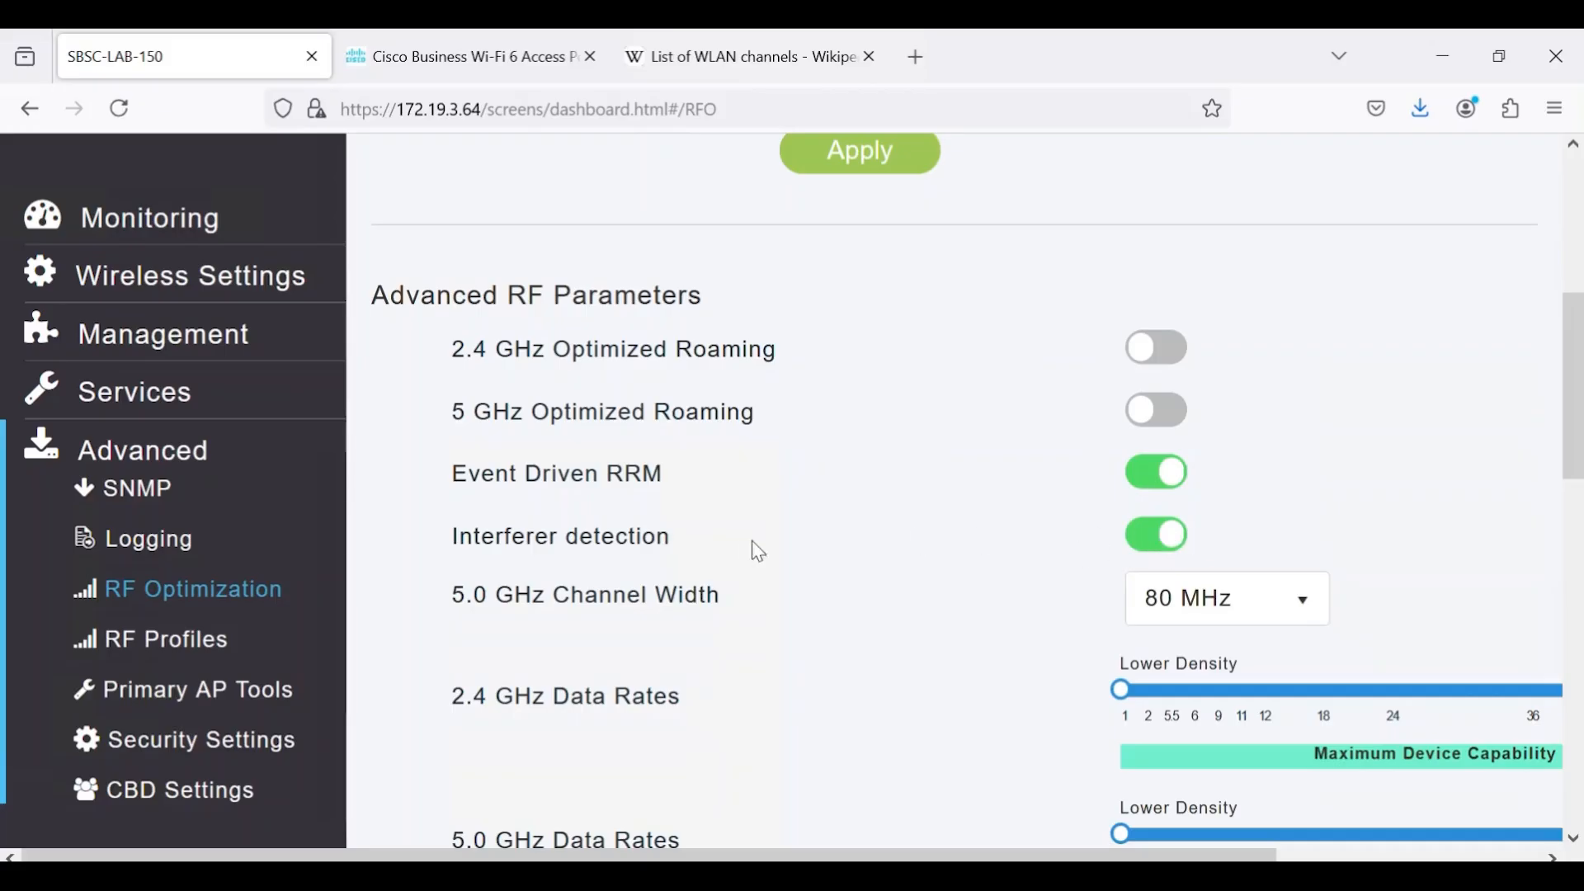
{"action": "mouse_move", "coordinate": [367, 505]}
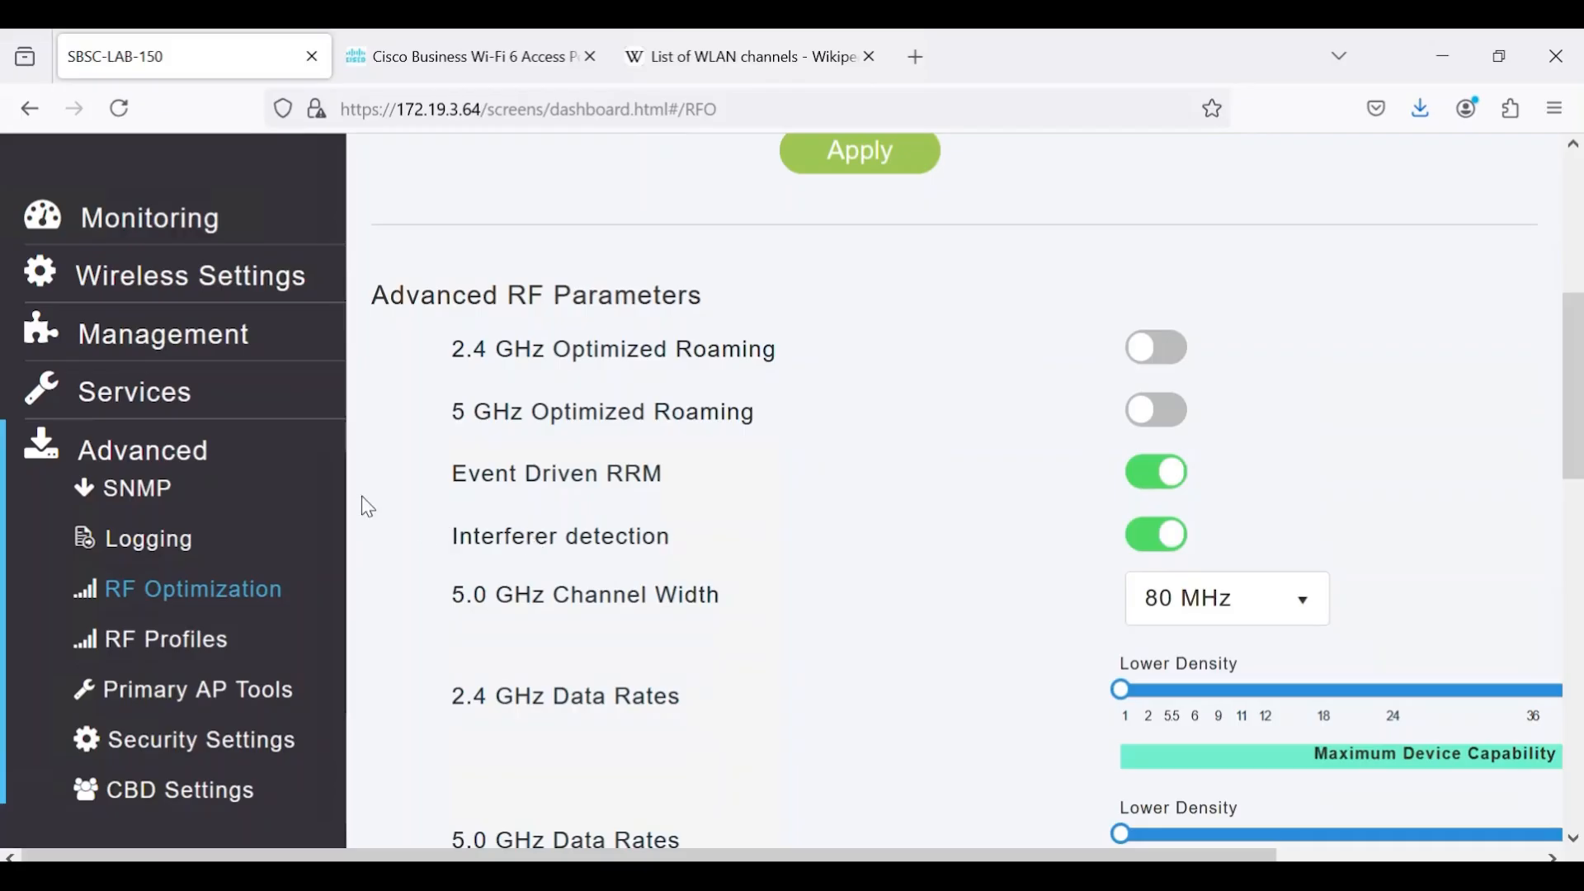
- Check the 2.4 GHz Interferers report (empty), then list the configured WLANs
{"action": "left_click", "coordinate": [150, 216]}
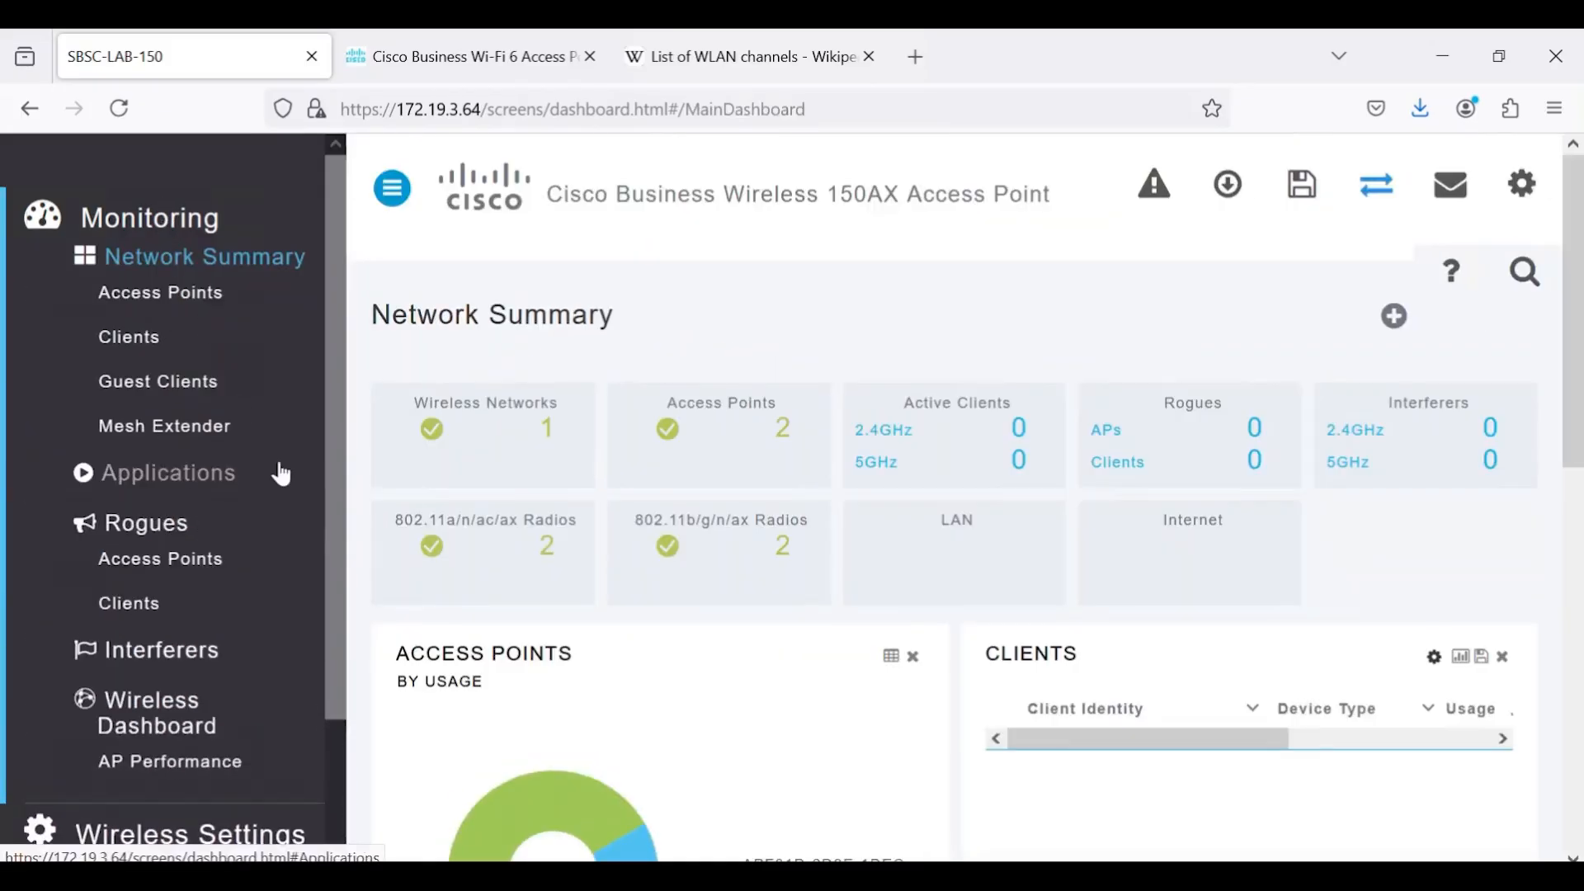
{"action": "left_click", "coordinate": [160, 650]}
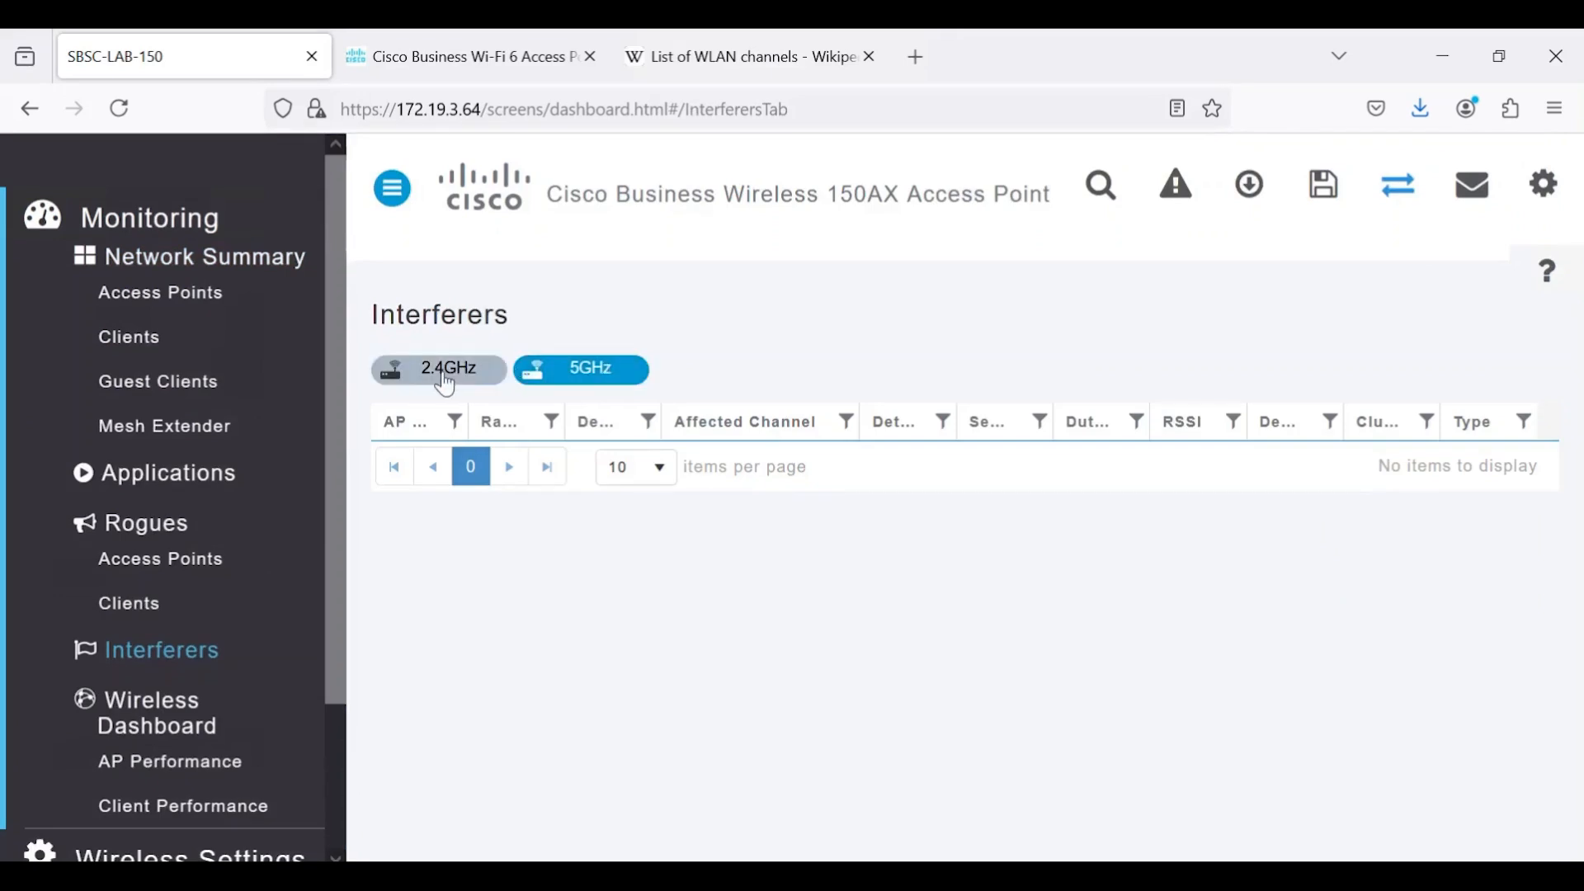
{"action": "left_click", "coordinate": [438, 368]}
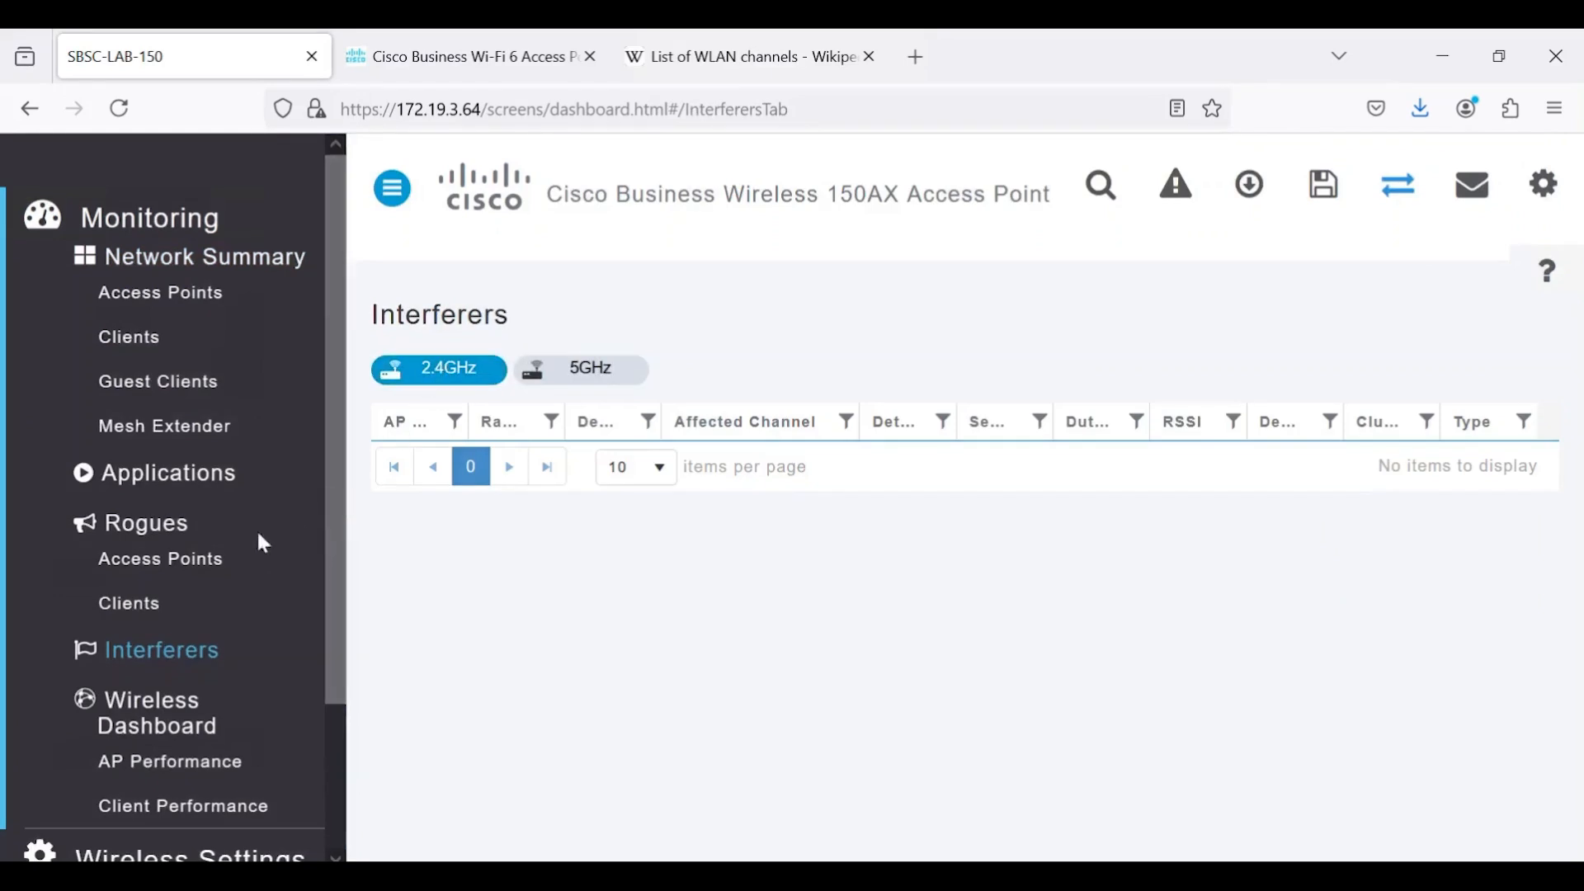
{"action": "left_click", "coordinate": [160, 559]}
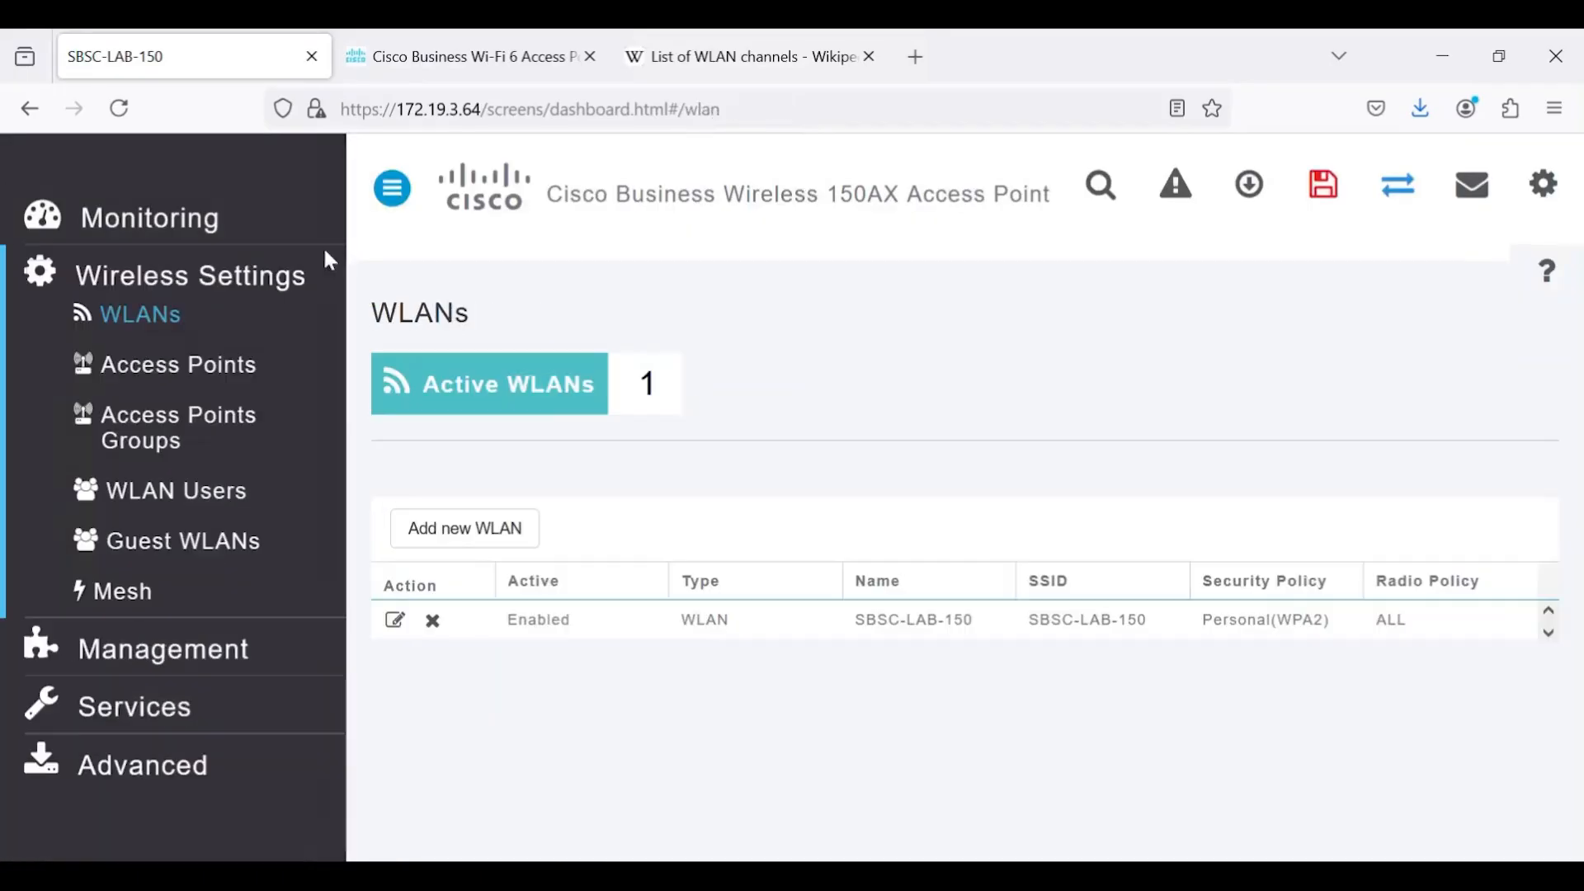
{"action": "mouse_move", "coordinate": [308, 322]}
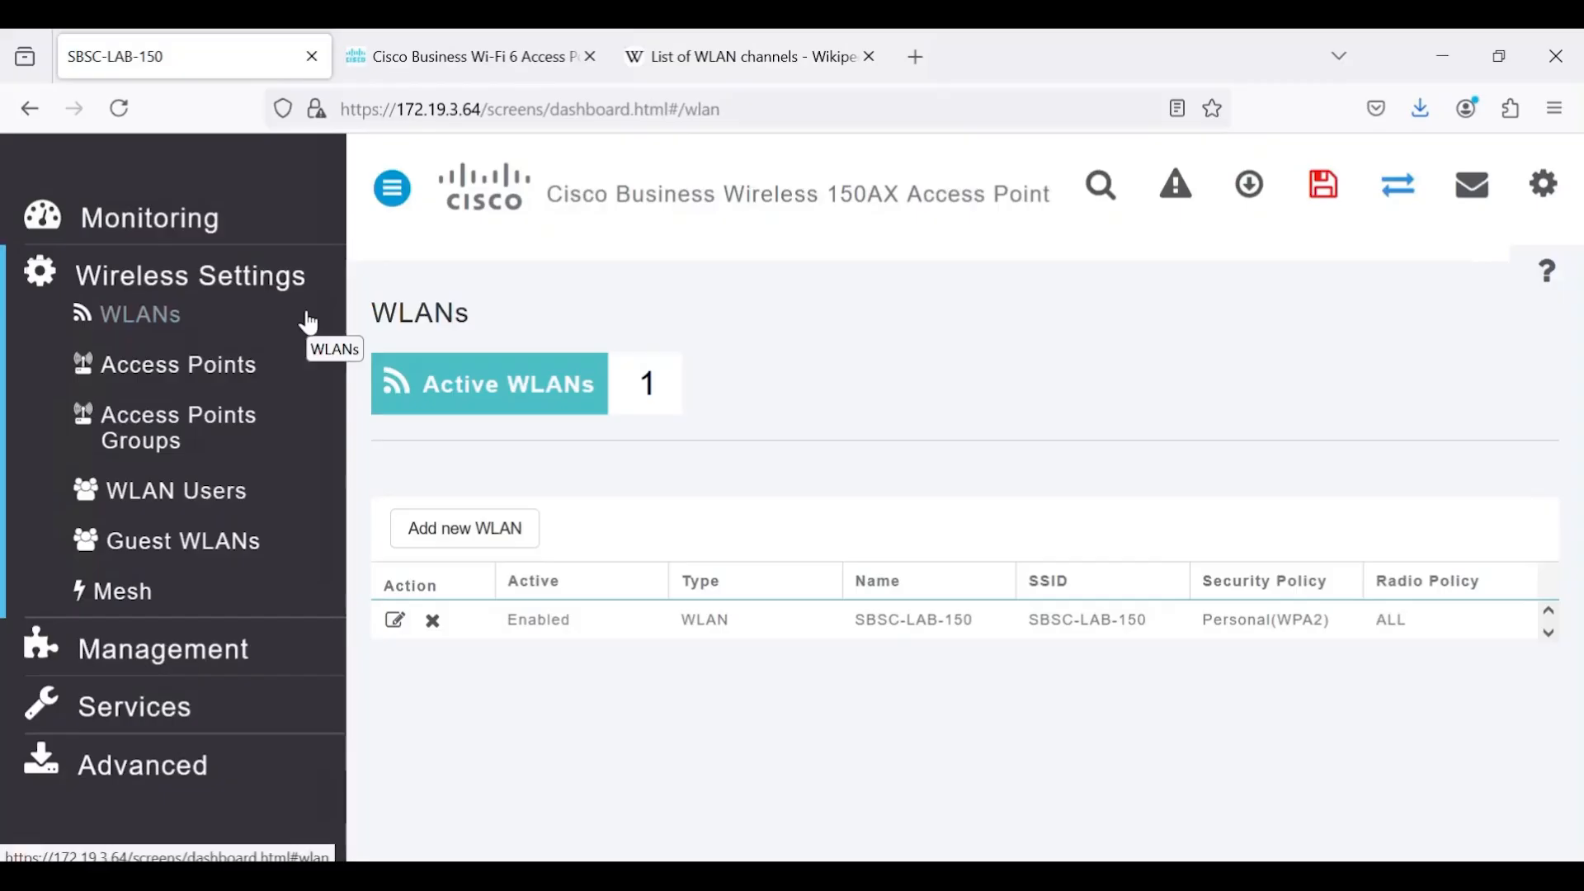
- Edit the primary AP from Wireless Settings > Access Points and view its Radio 1 (2.4 GHz) settings
{"action": "left_click", "coordinate": [178, 365]}
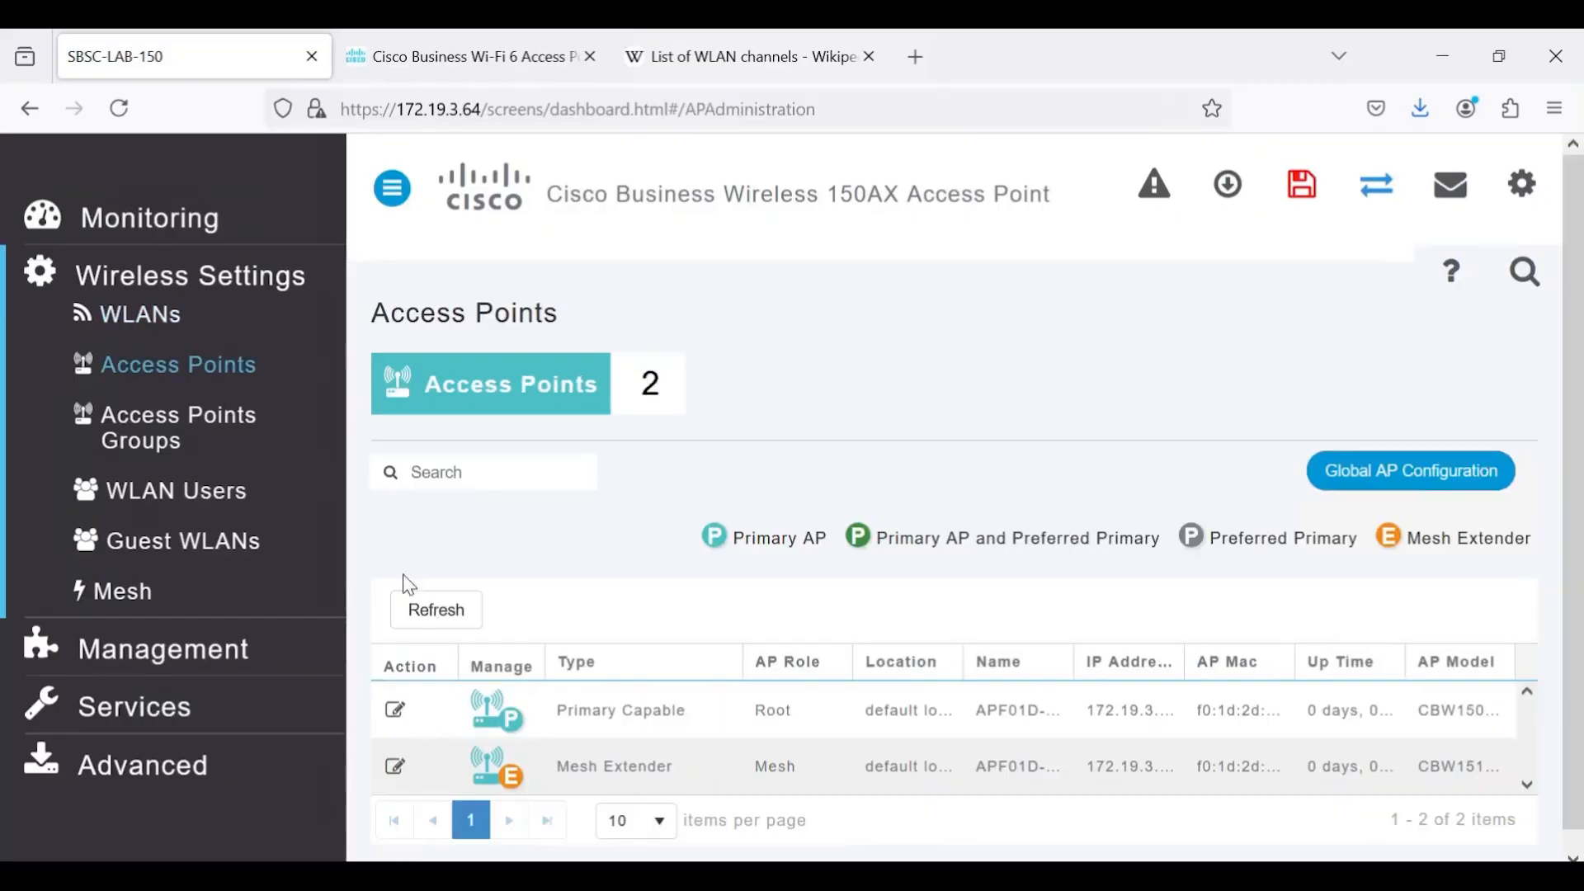
{"action": "left_click", "coordinate": [394, 709]}
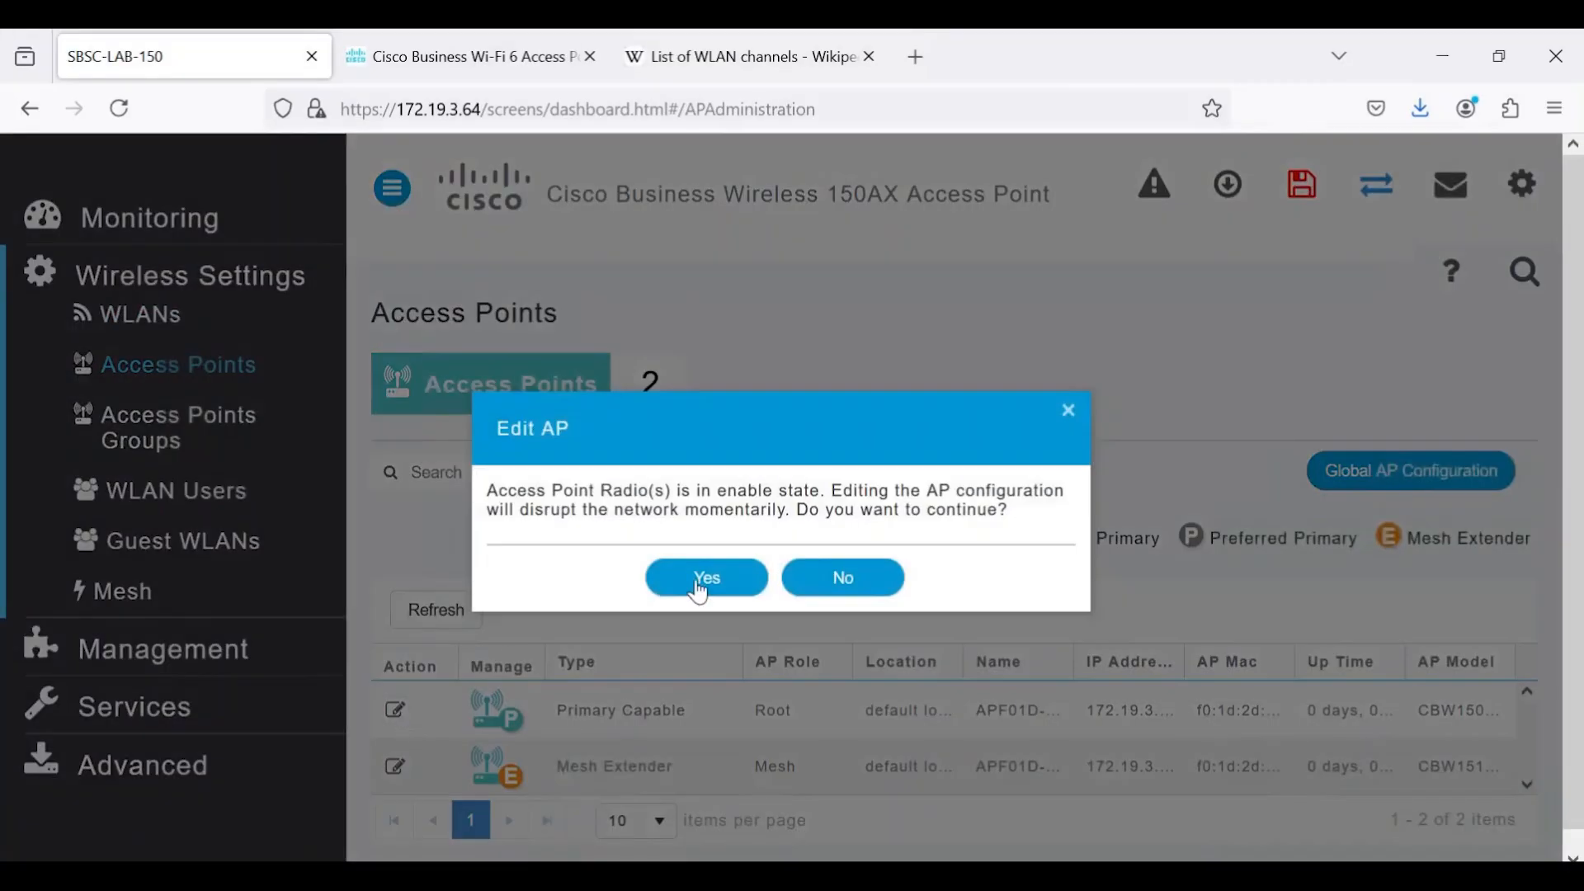
{"action": "left_click", "coordinate": [704, 577]}
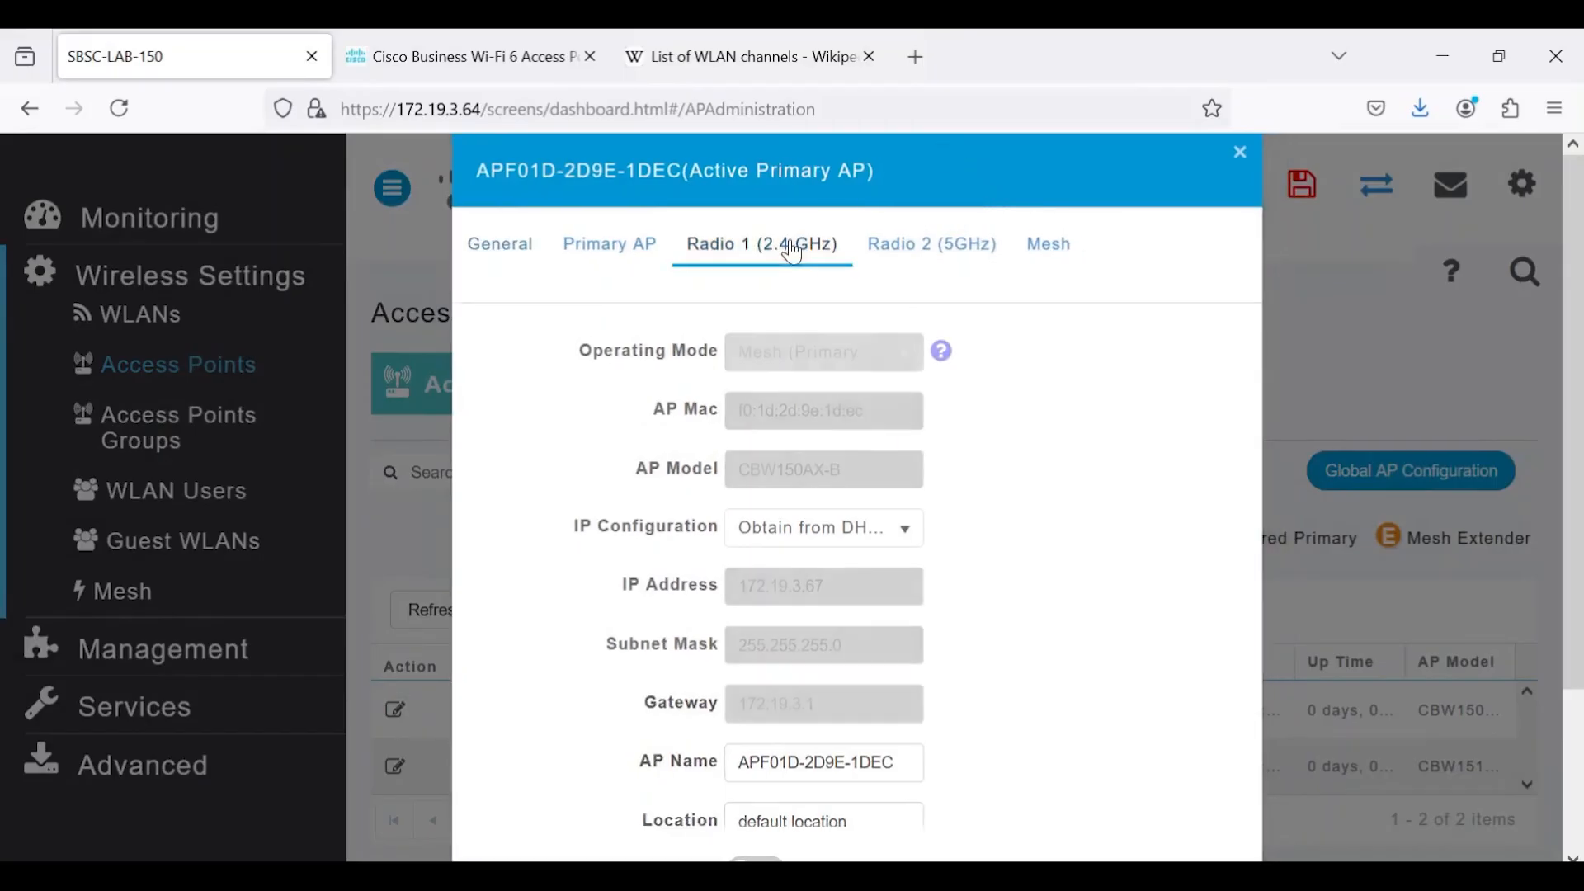
{"action": "left_click", "coordinate": [761, 244]}
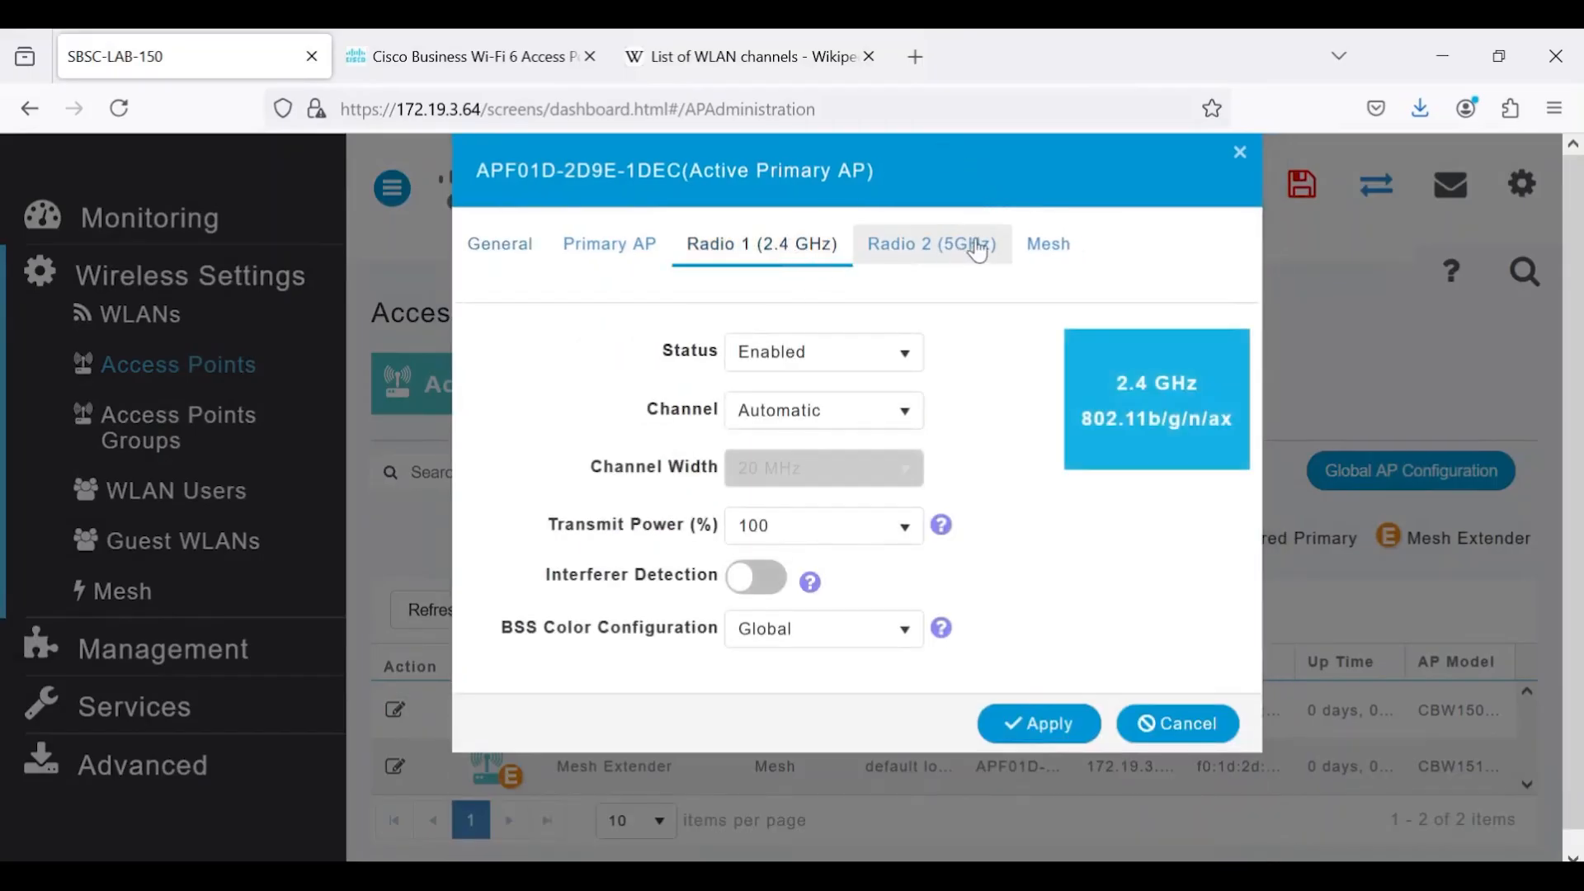
{"action": "left_click", "coordinate": [930, 245]}
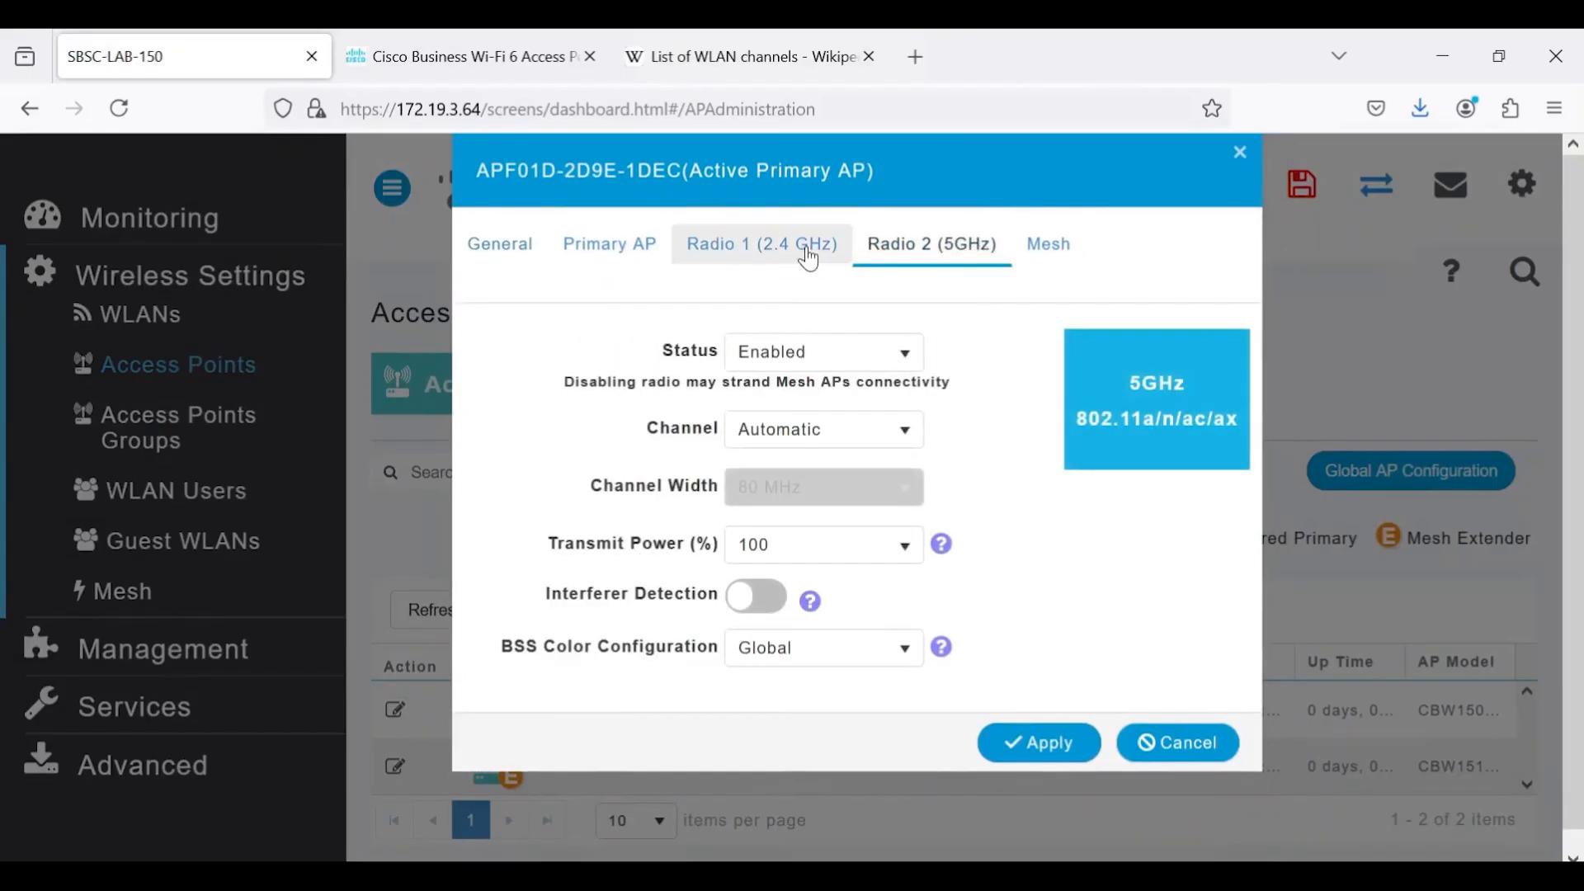
{"action": "left_click", "coordinate": [759, 244]}
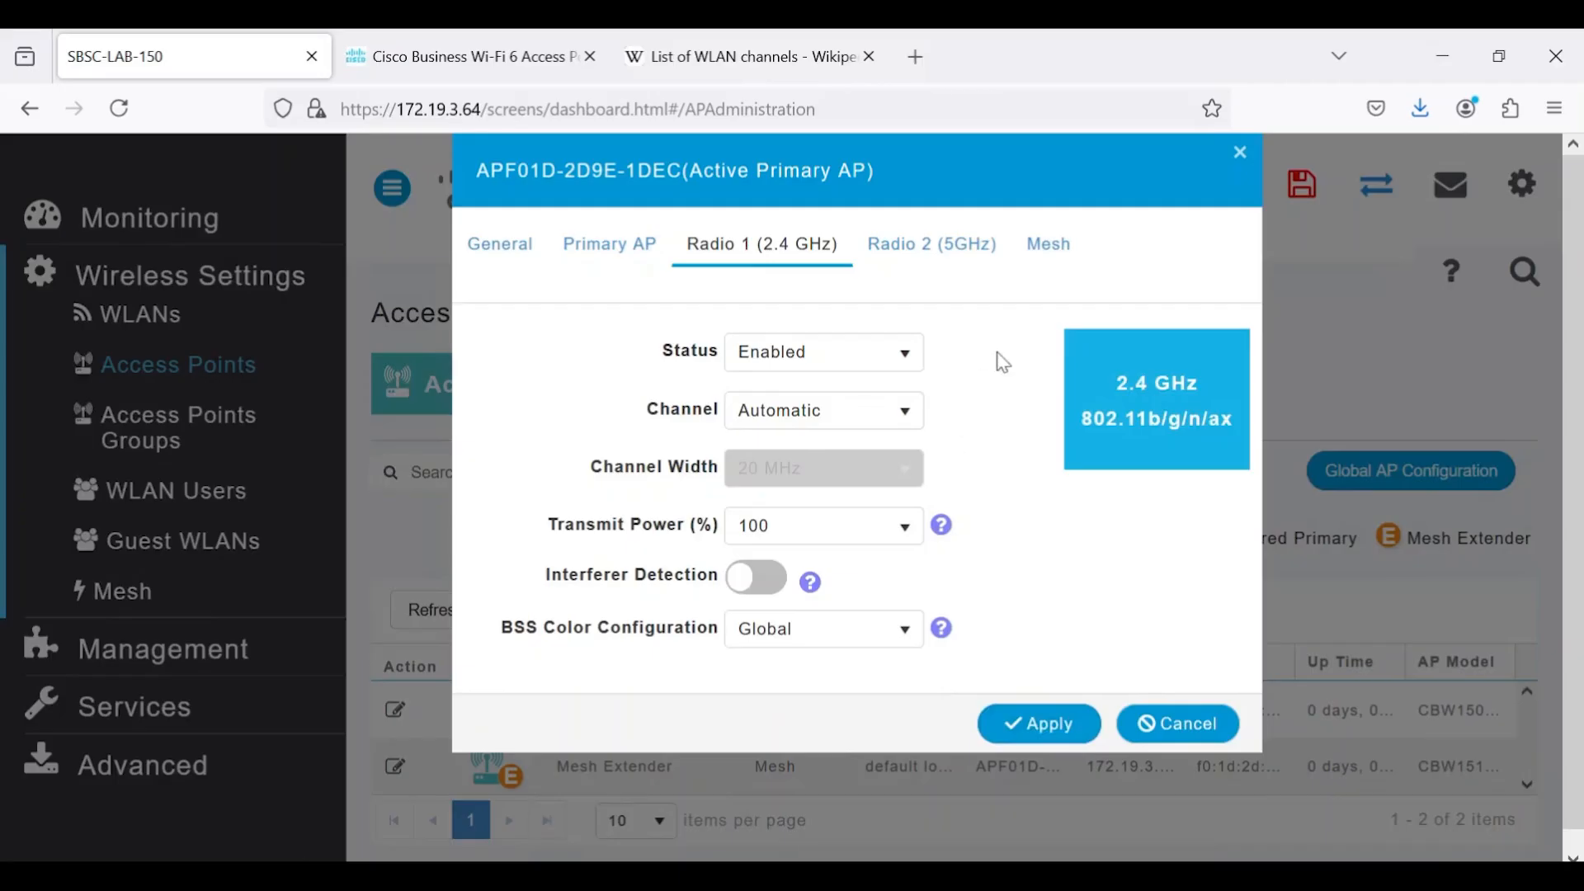
- Browse the 5 GHz channel list, then set the 2.4 GHz radio channel to 6 instead of automatic
{"action": "left_click", "coordinate": [930, 244]}
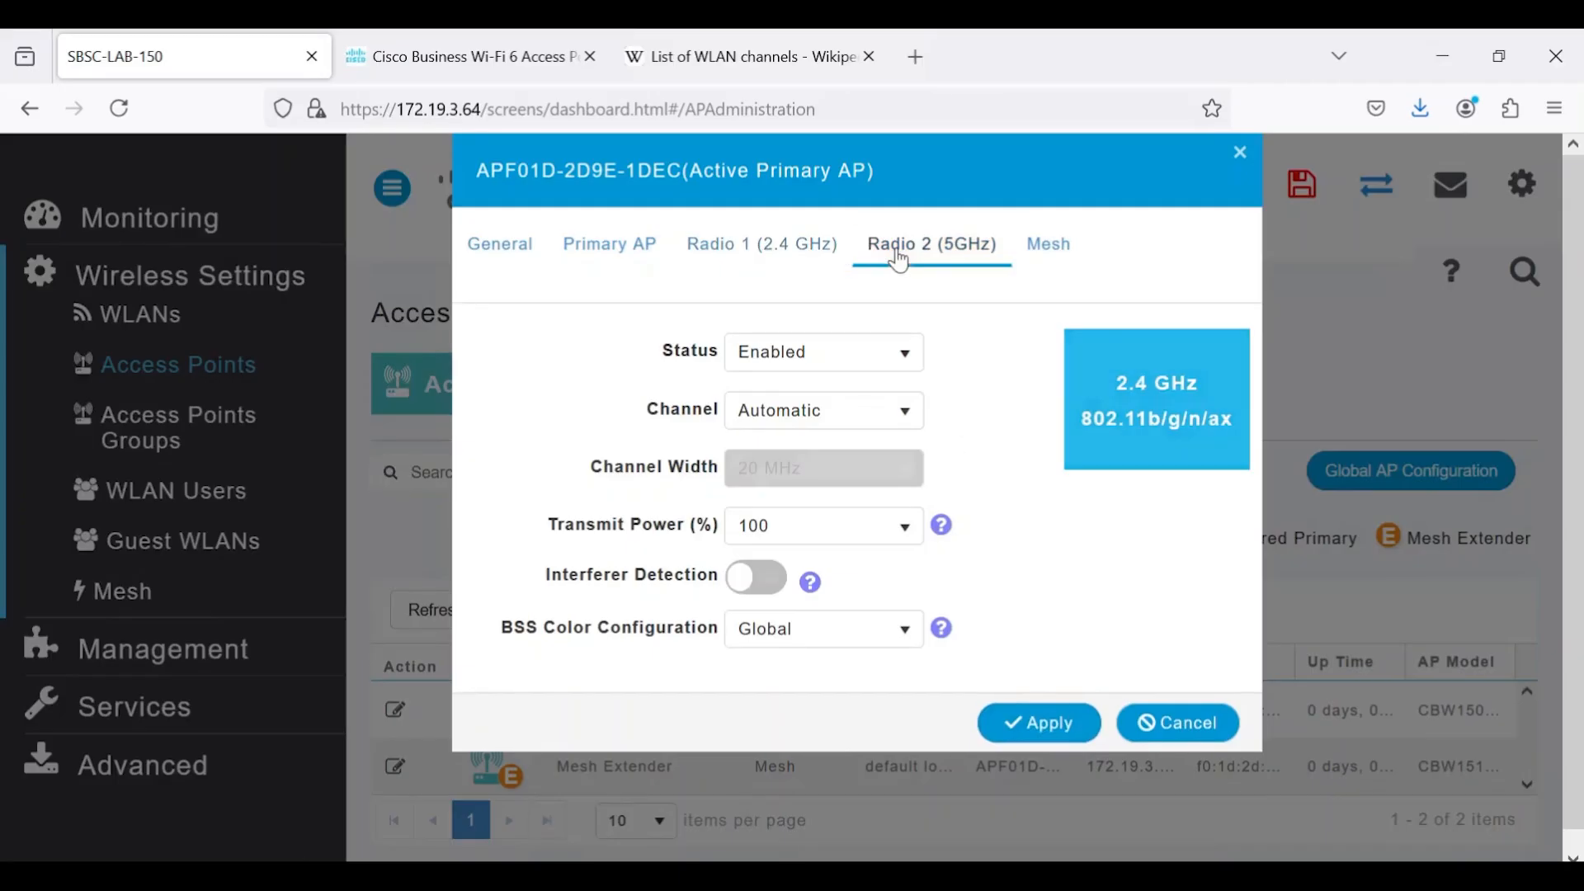
{"action": "left_click", "coordinate": [931, 244]}
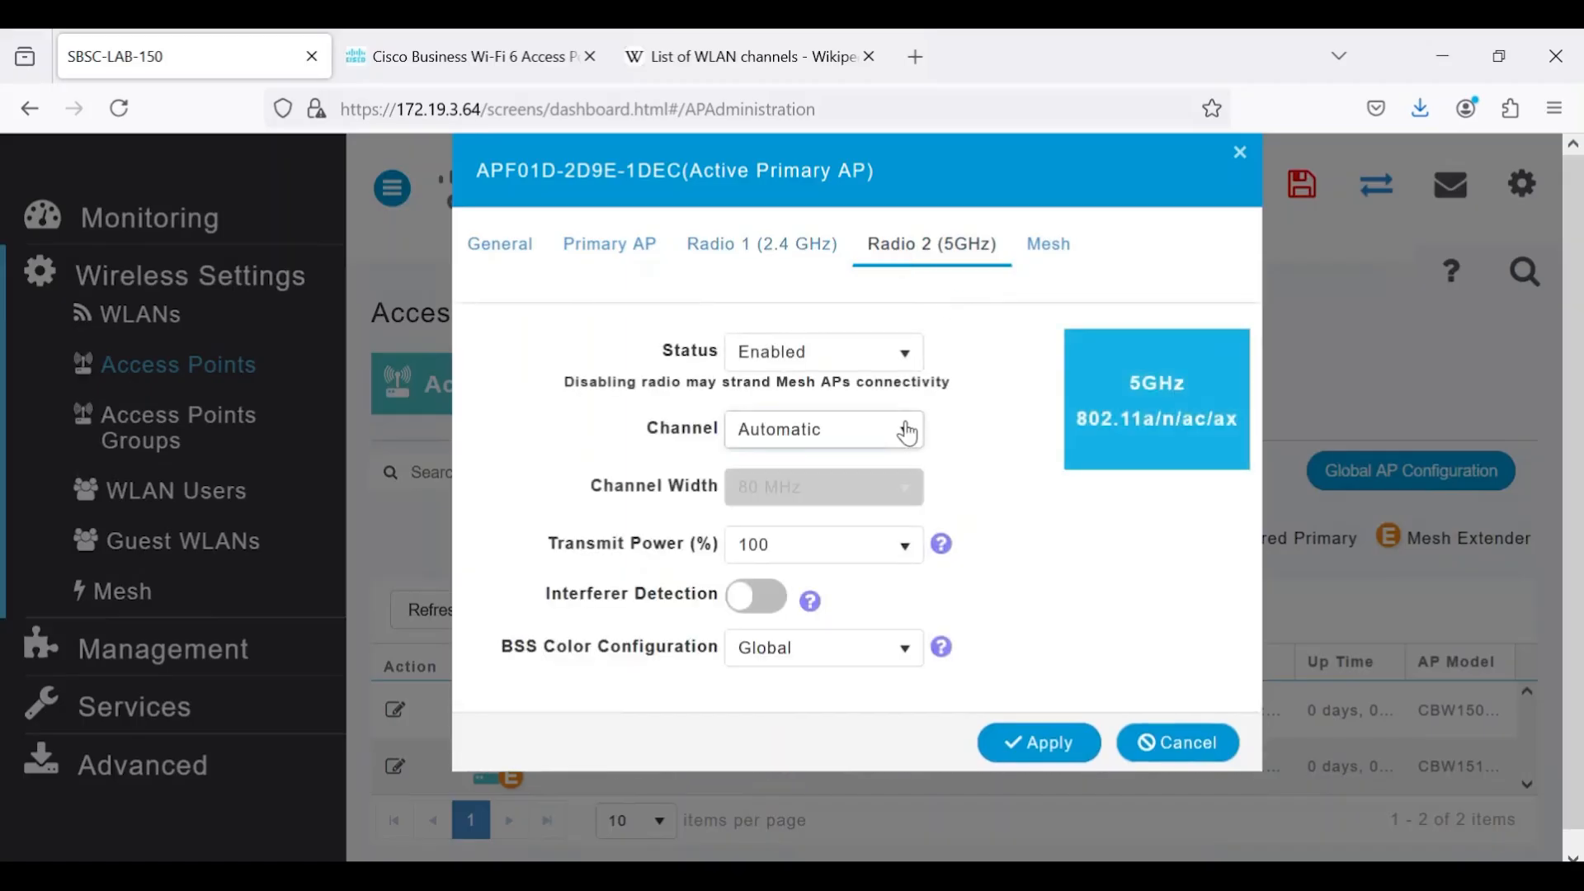
{"action": "left_click", "coordinate": [821, 429]}
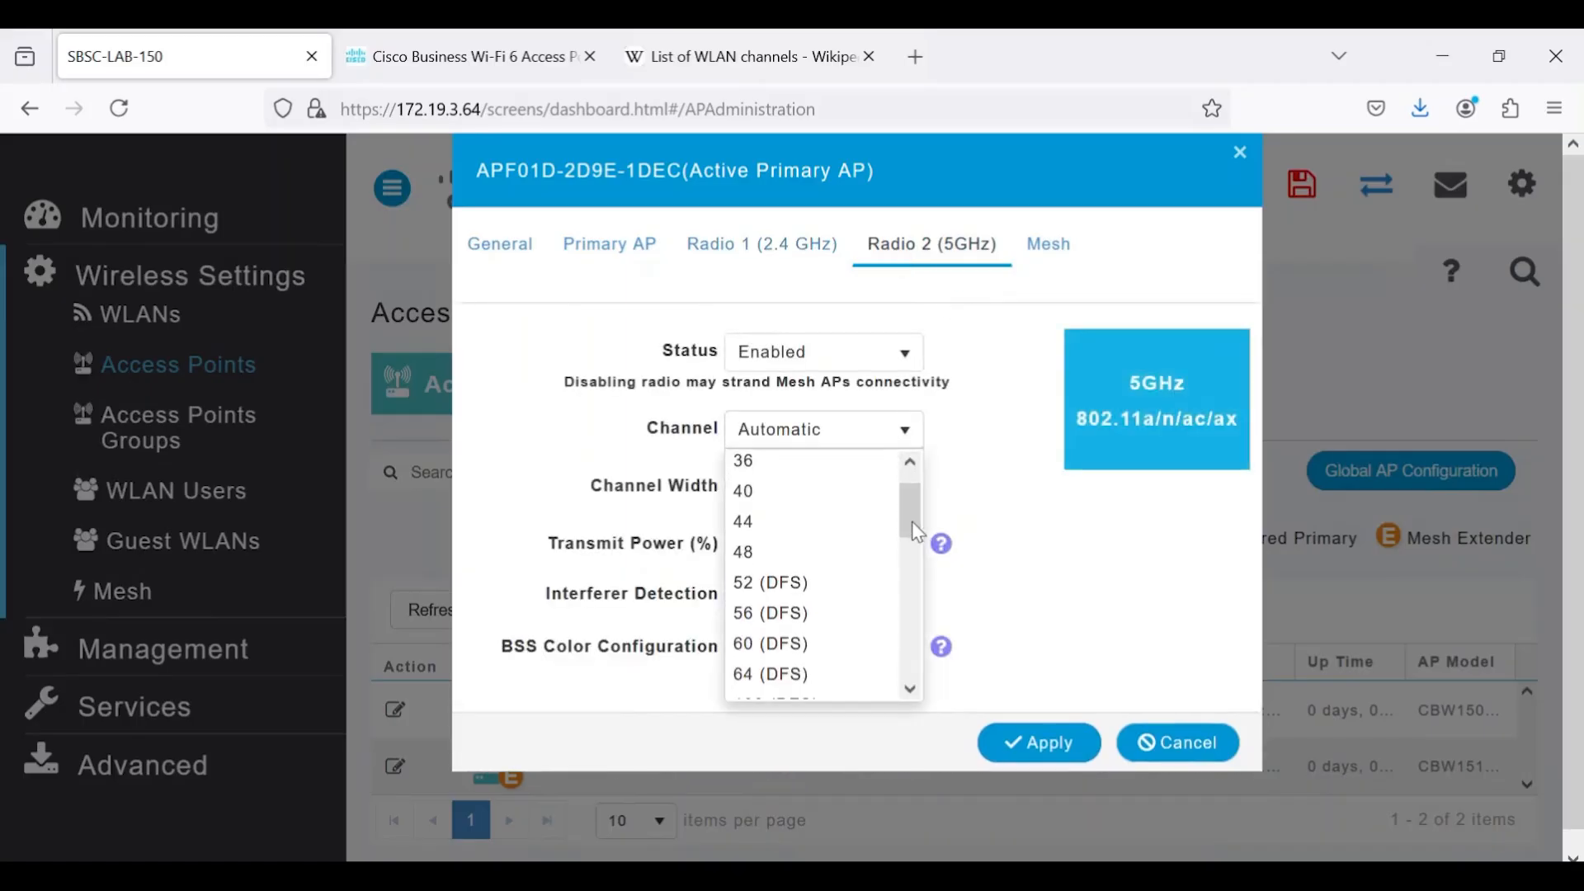
{"action": "scroll", "scroll_direction": "down", "scroll_amount": 3}
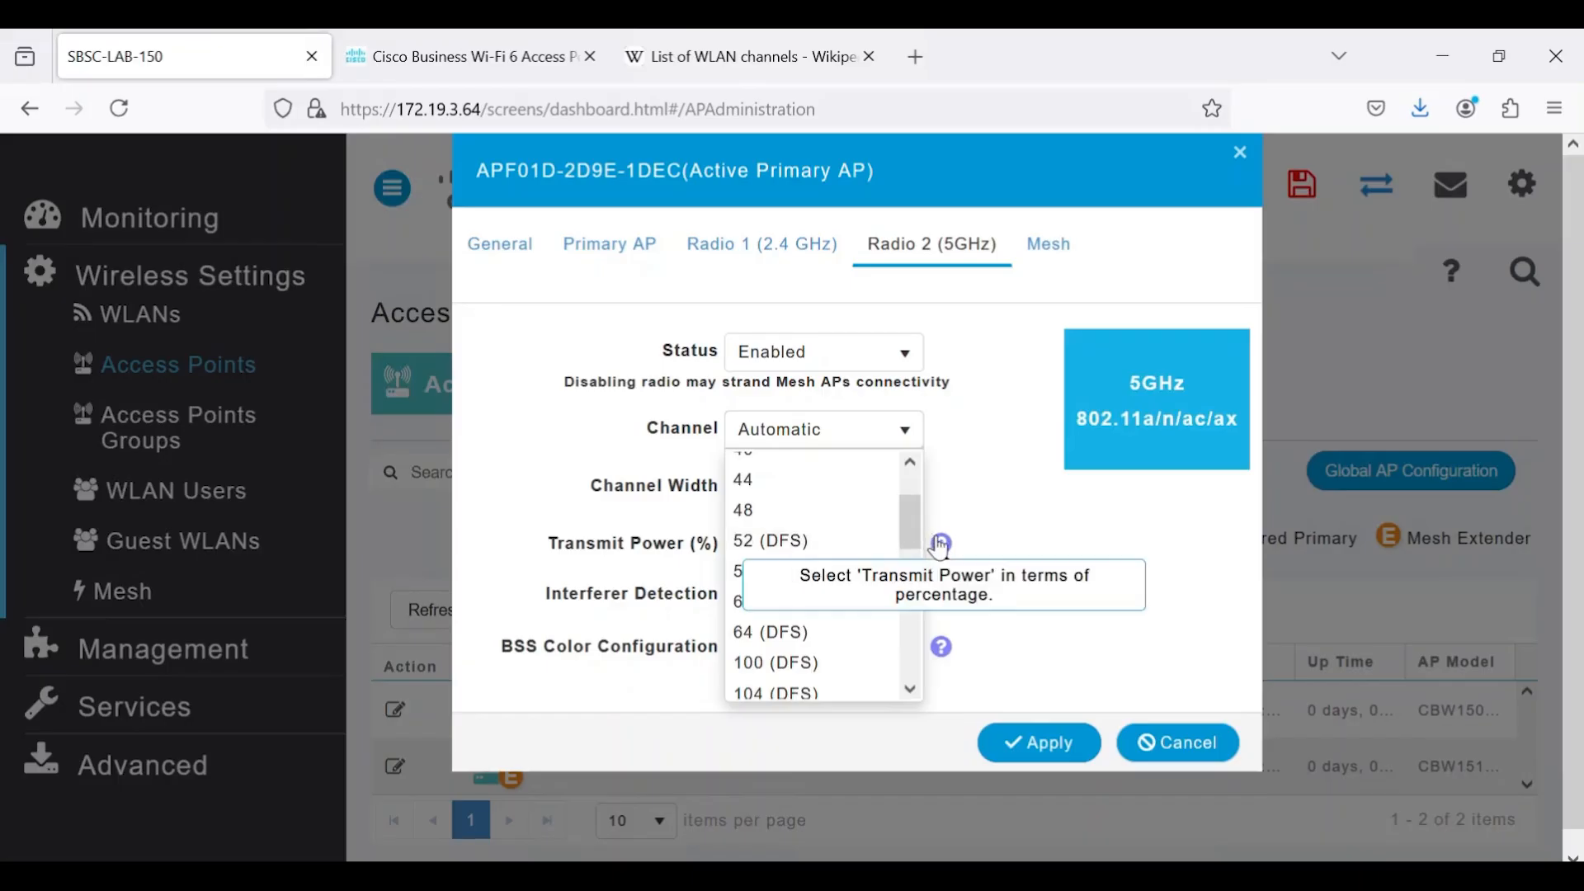
{"action": "left_click", "coordinate": [759, 244]}
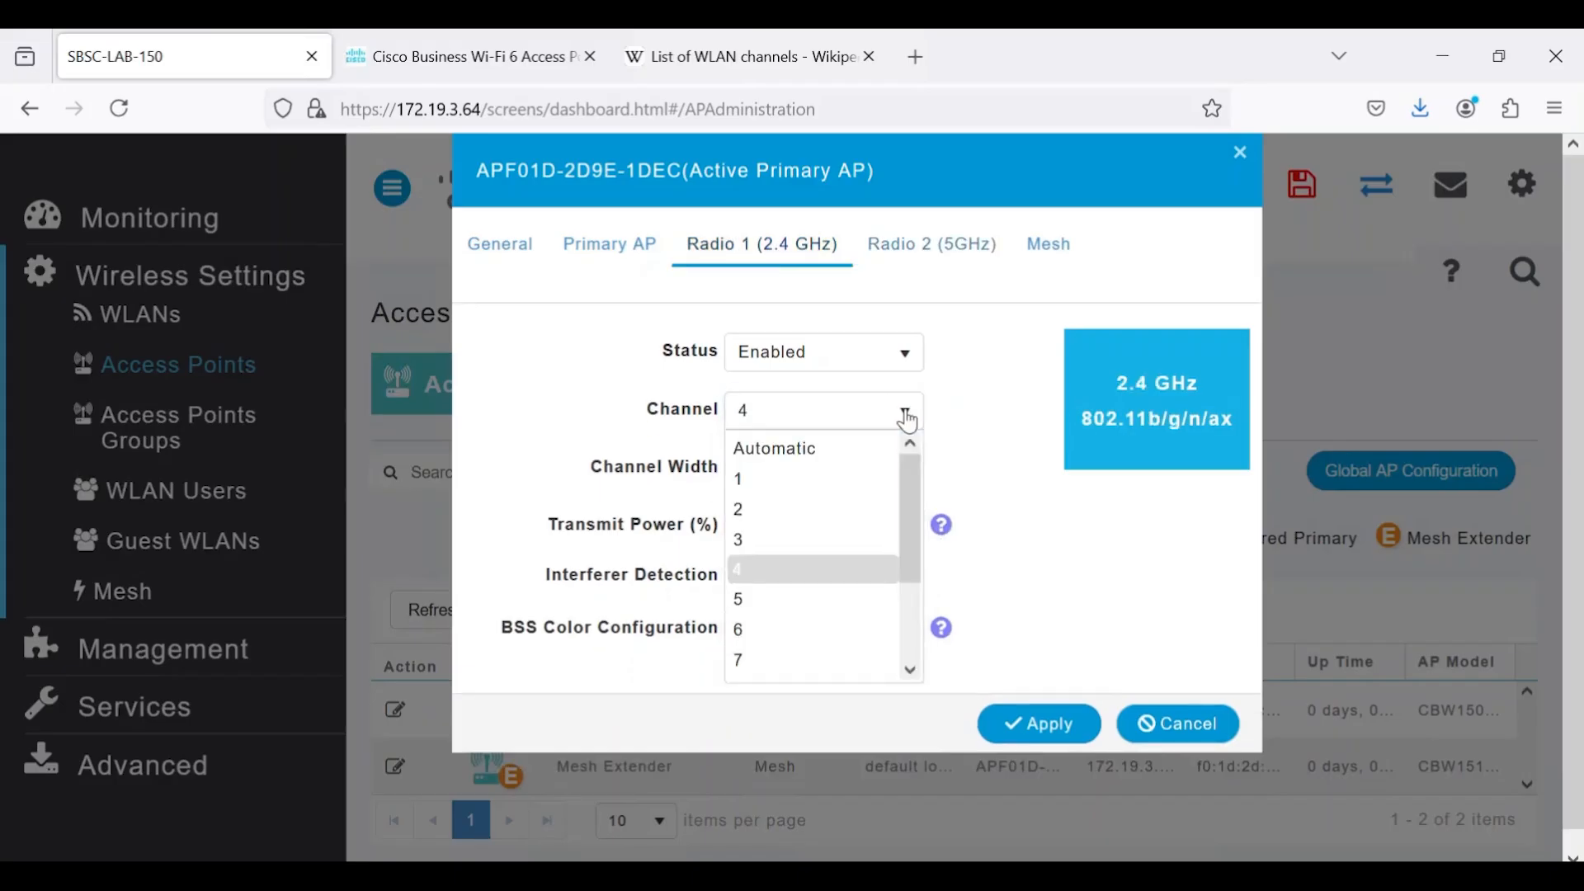
{"action": "mouse_move", "coordinate": [764, 603]}
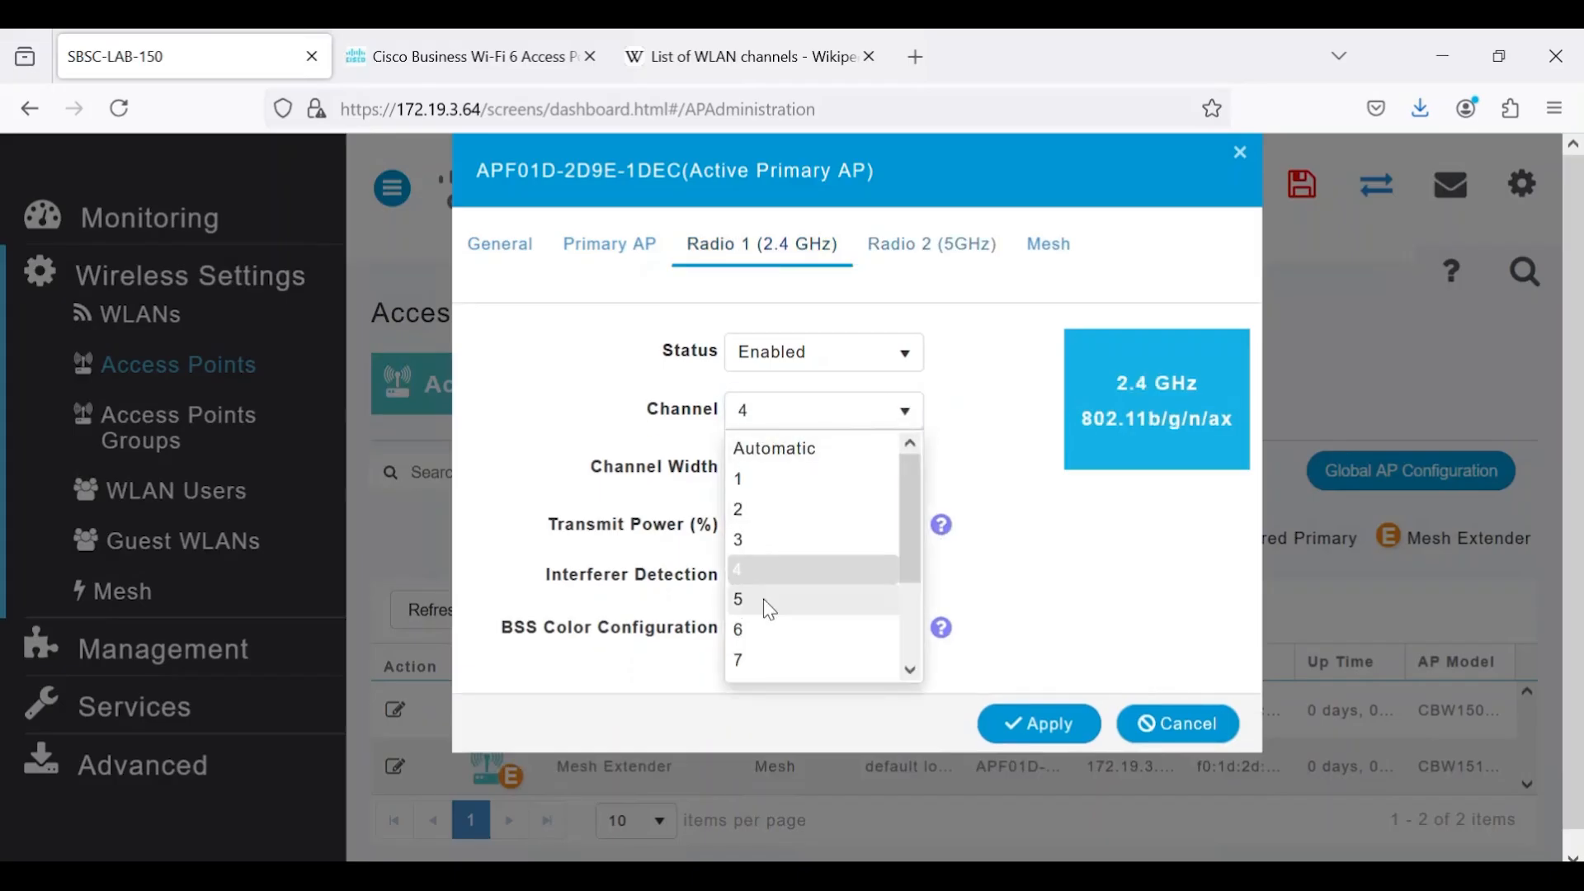
{"action": "mouse_move", "coordinate": [756, 638]}
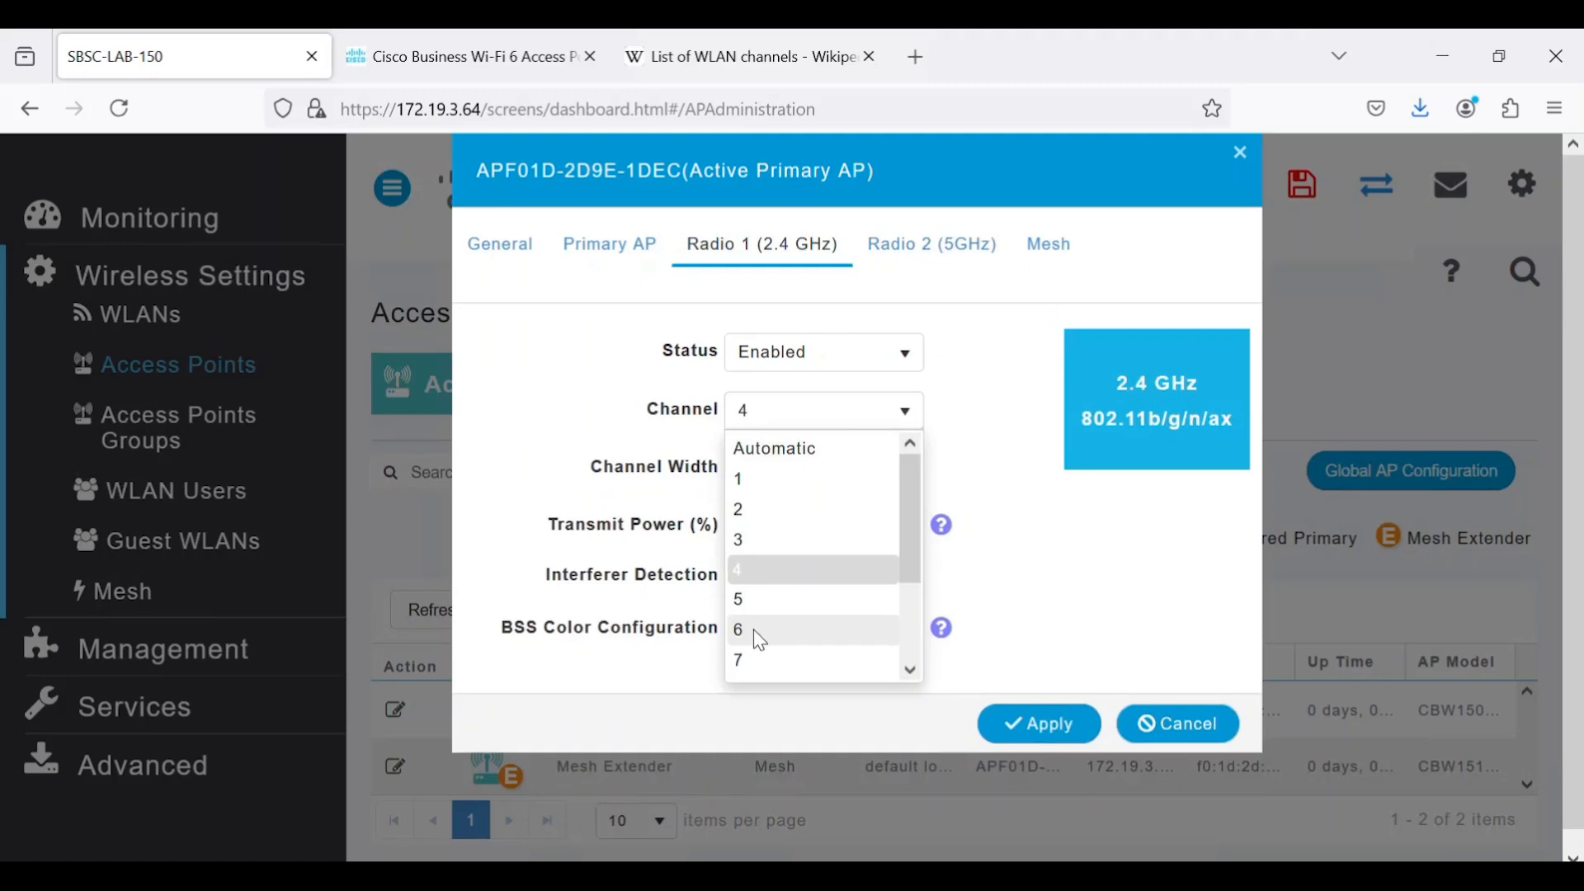
{"action": "left_click", "coordinate": [739, 630]}
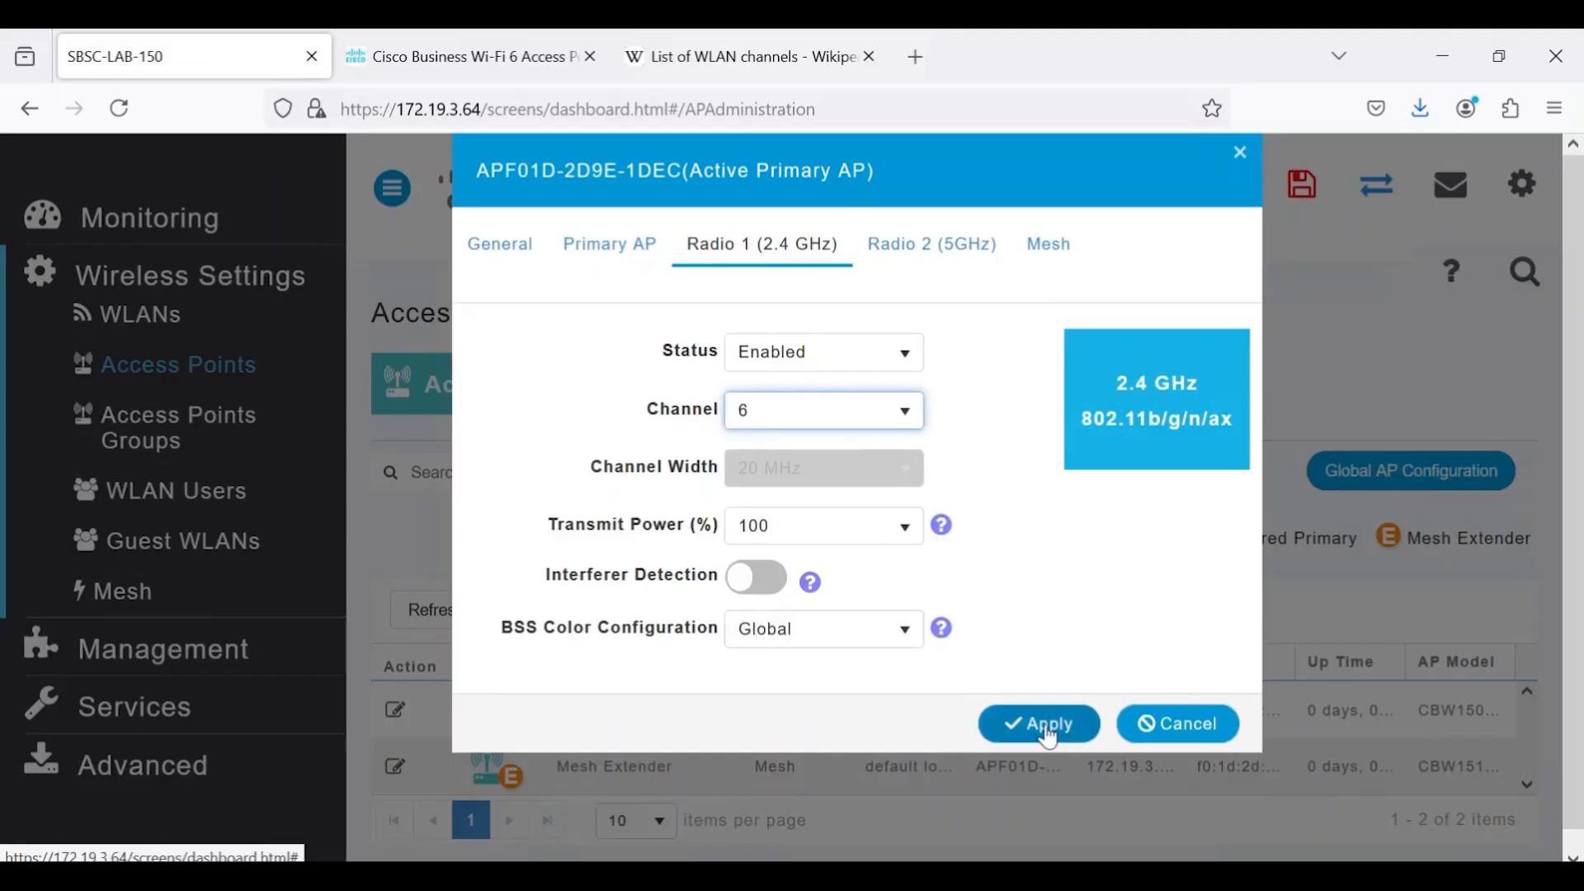
- Apply the channel change and save the configuration to flash with OK
{"action": "left_click", "coordinate": [1038, 724]}
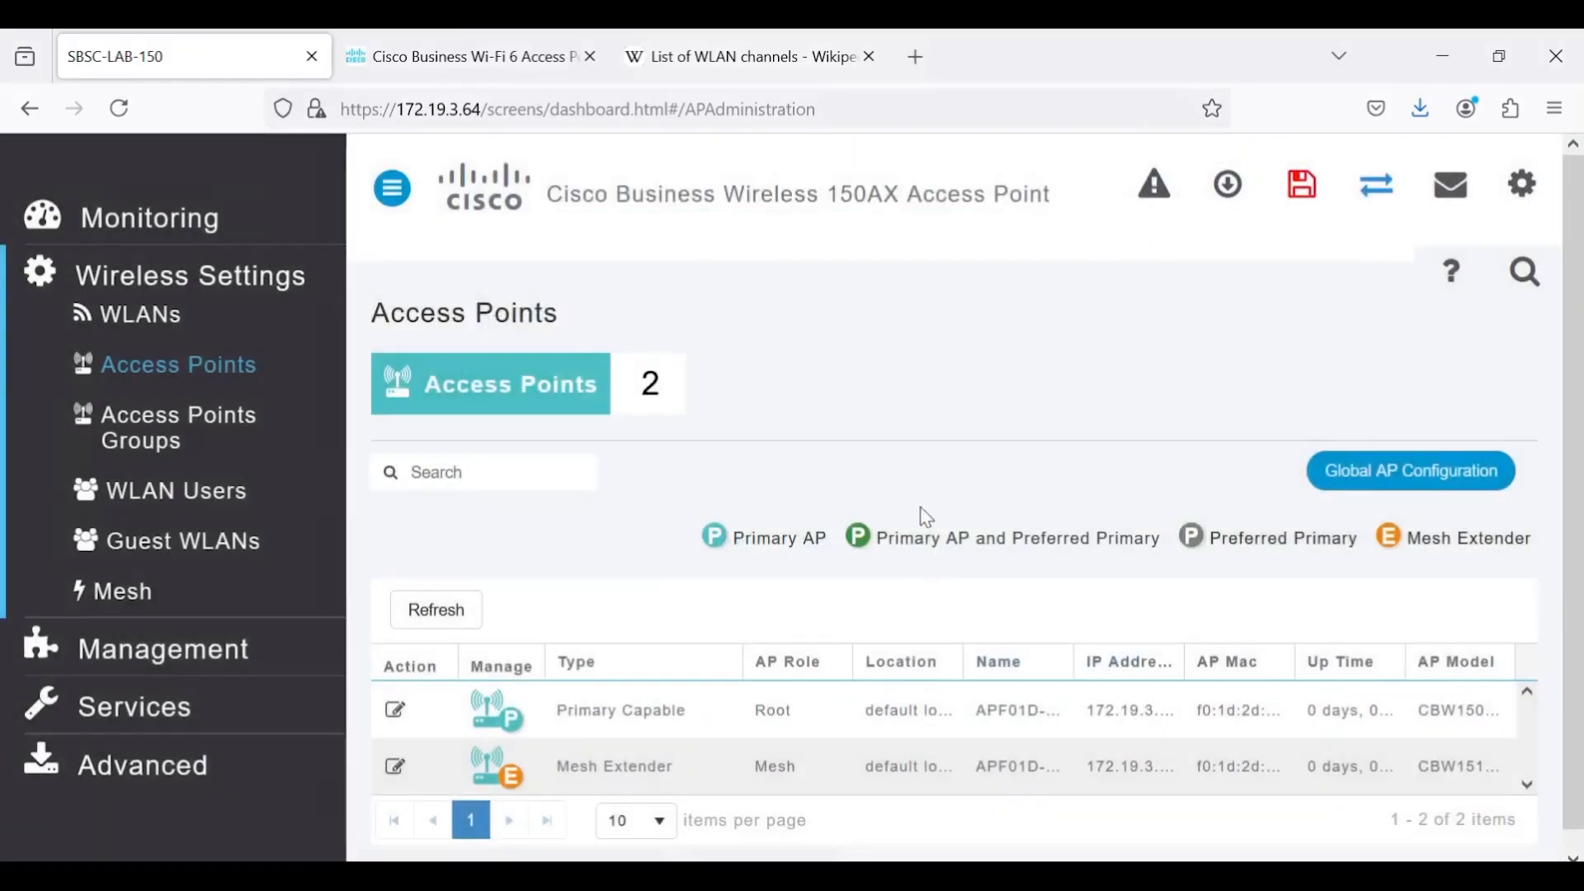
{"action": "mouse_move", "coordinate": [900, 426]}
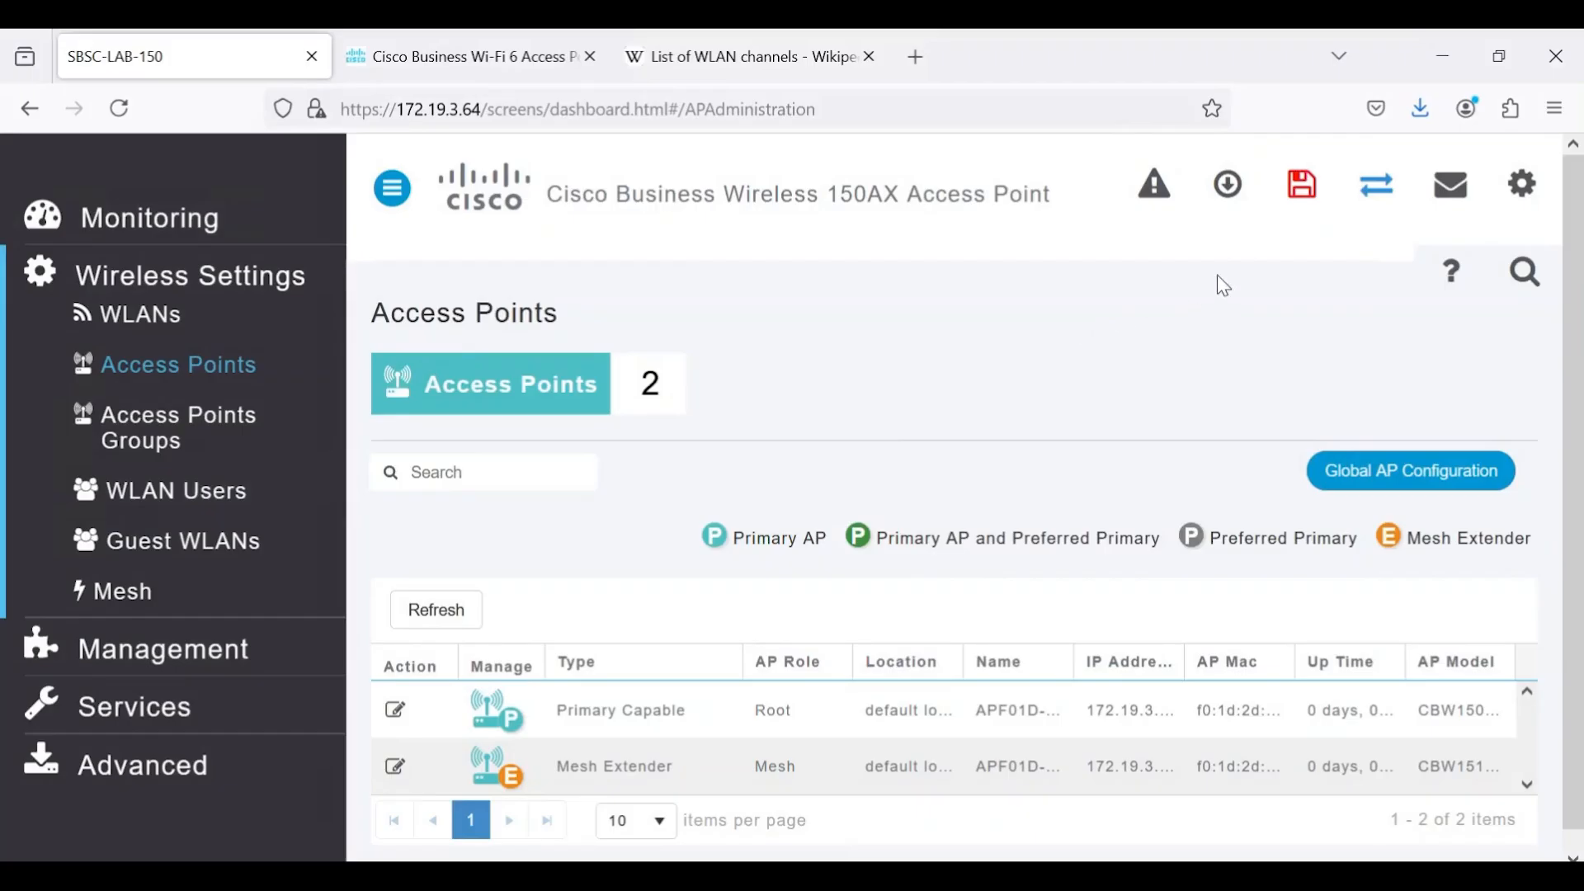
{"action": "left_click", "coordinate": [1301, 183]}
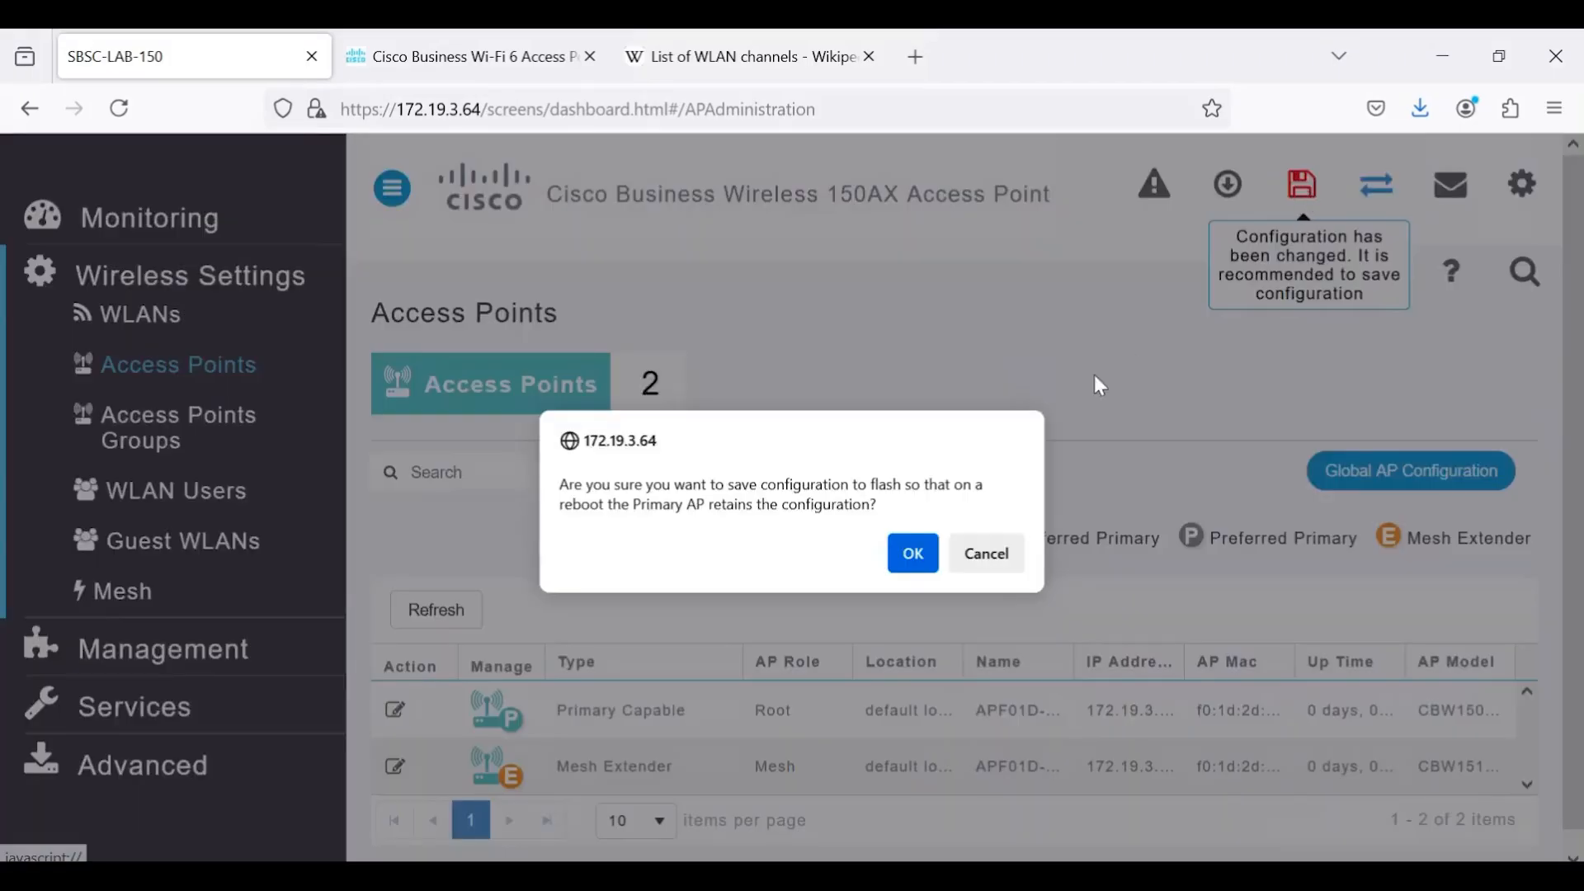
{"action": "left_click", "coordinate": [911, 554]}
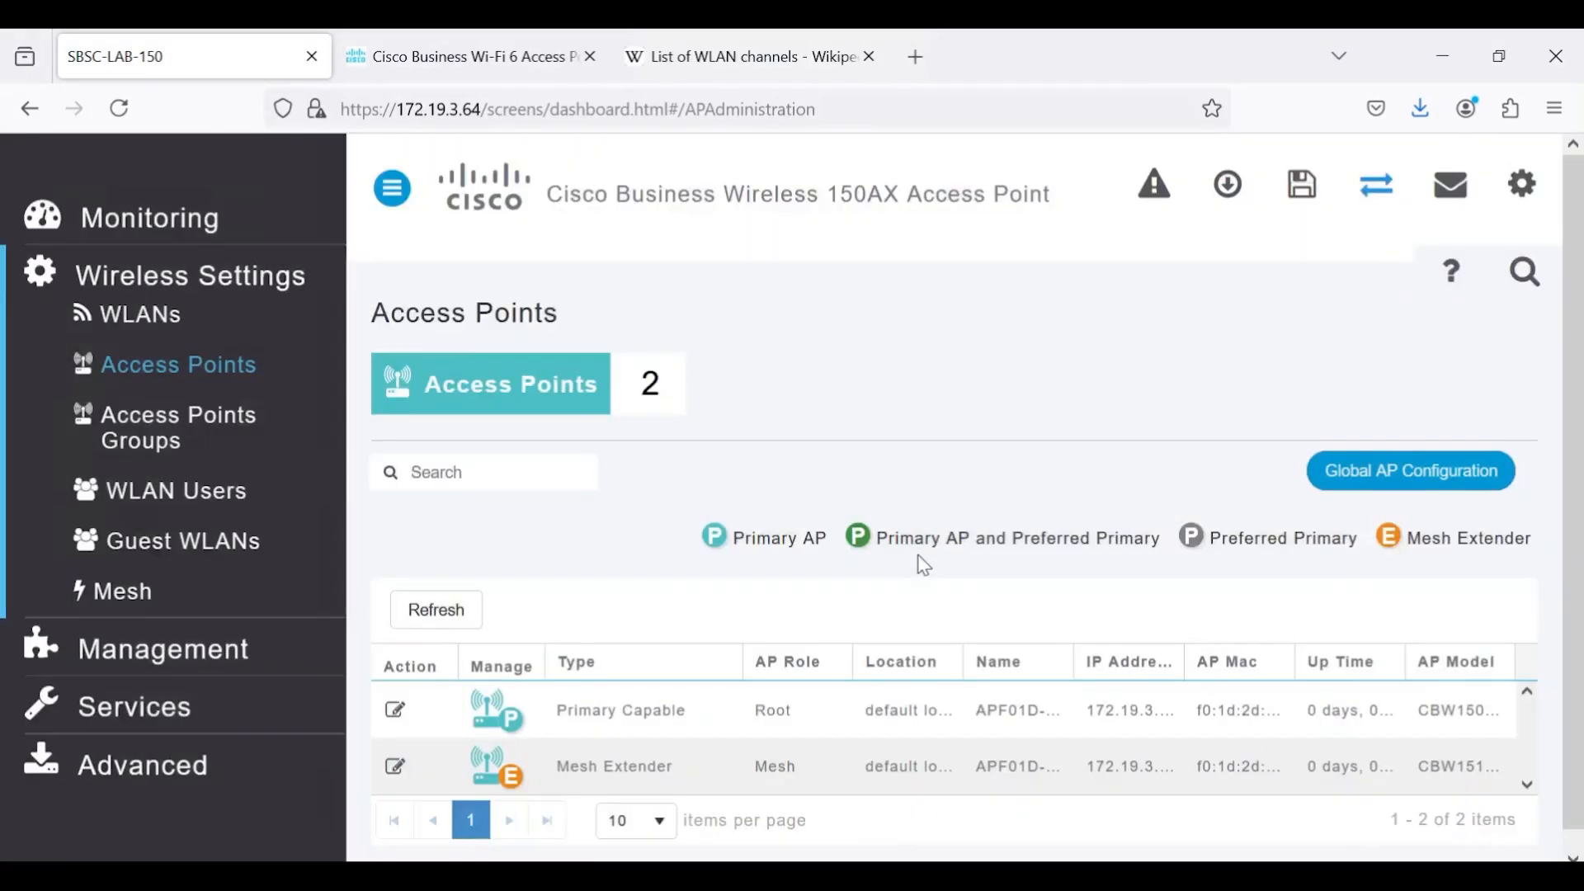